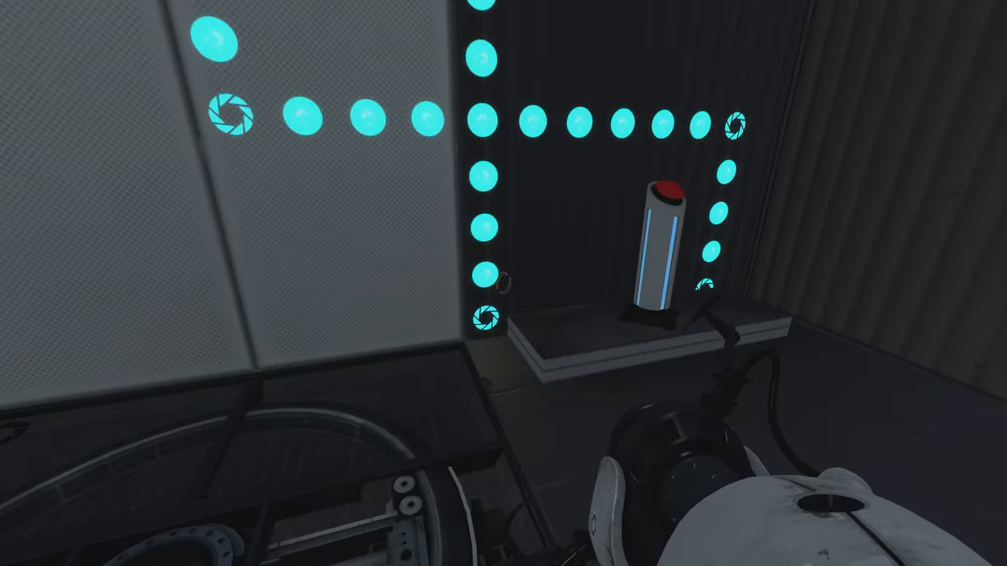
{"action": "mouse_move", "coordinate": [504, 284]}
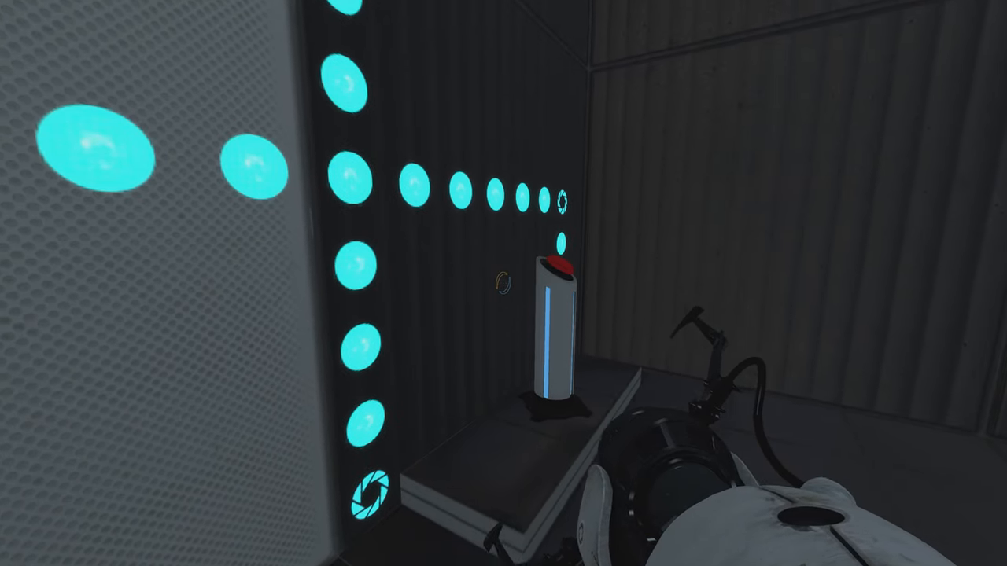
{"action": "mouse_move", "coordinate": [504, 283]}
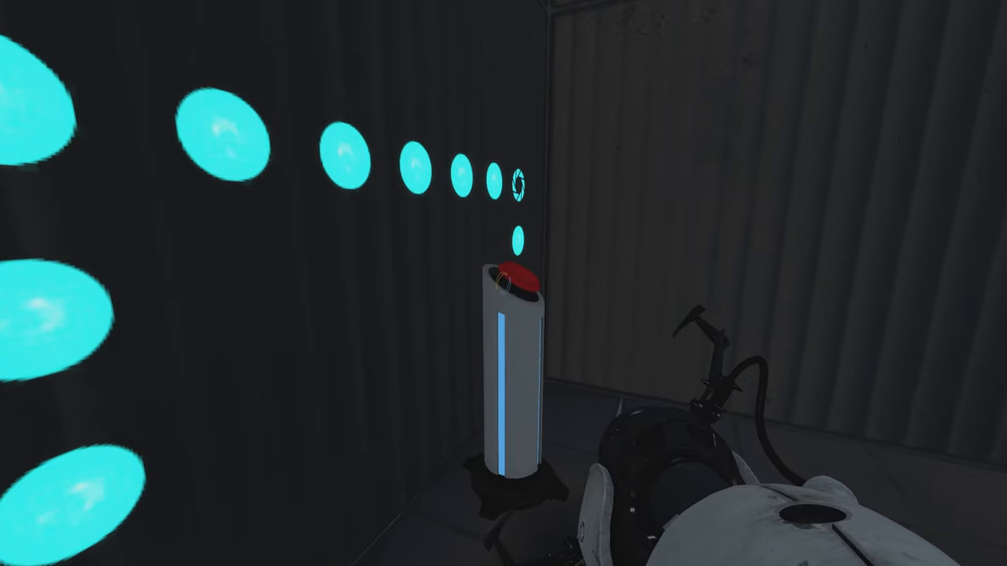
{"action": "mouse_move", "coordinate": [504, 284]}
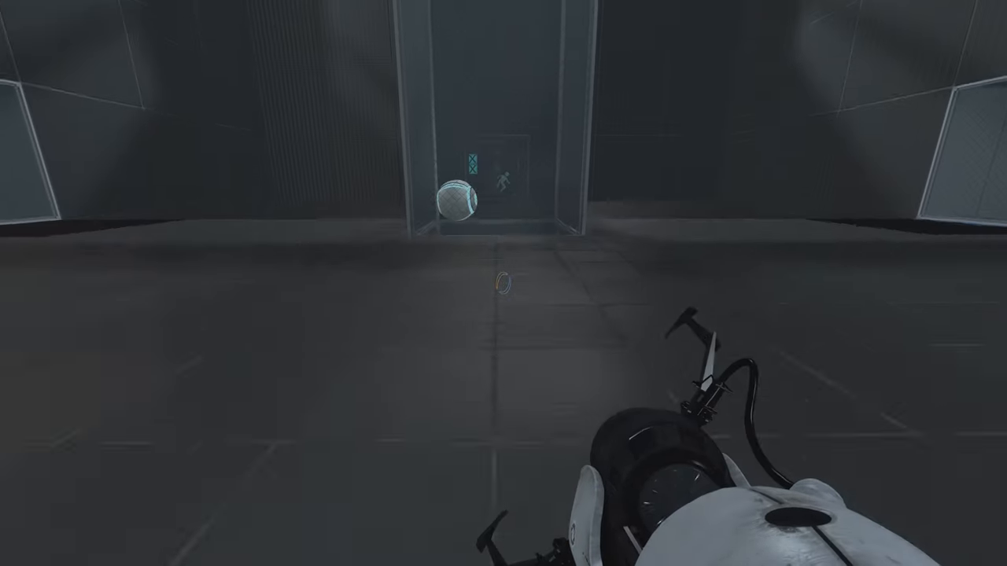
{"action": "mouse_move", "coordinate": [504, 283]}
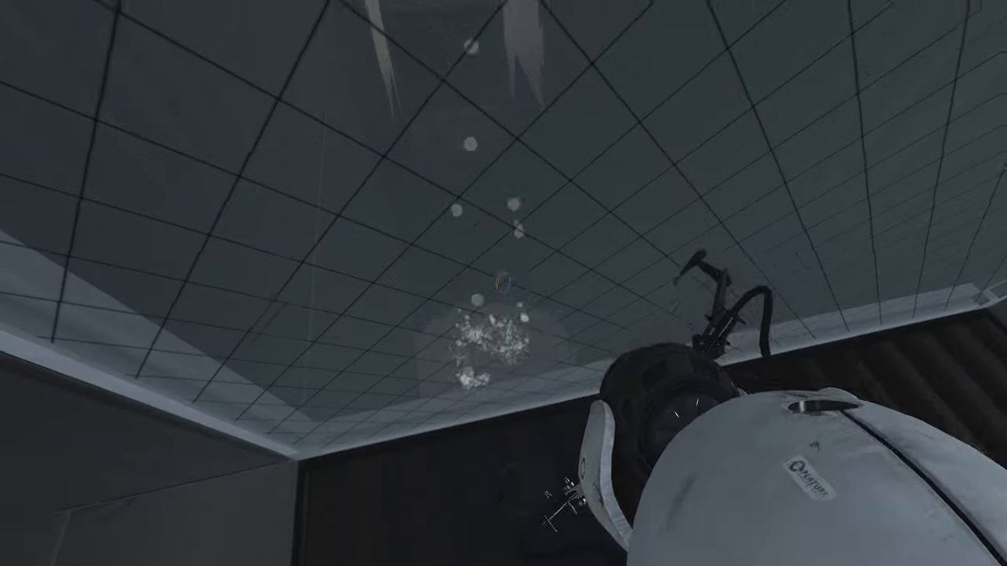
{"action": "mouse_move", "coordinate": [503, 284]}
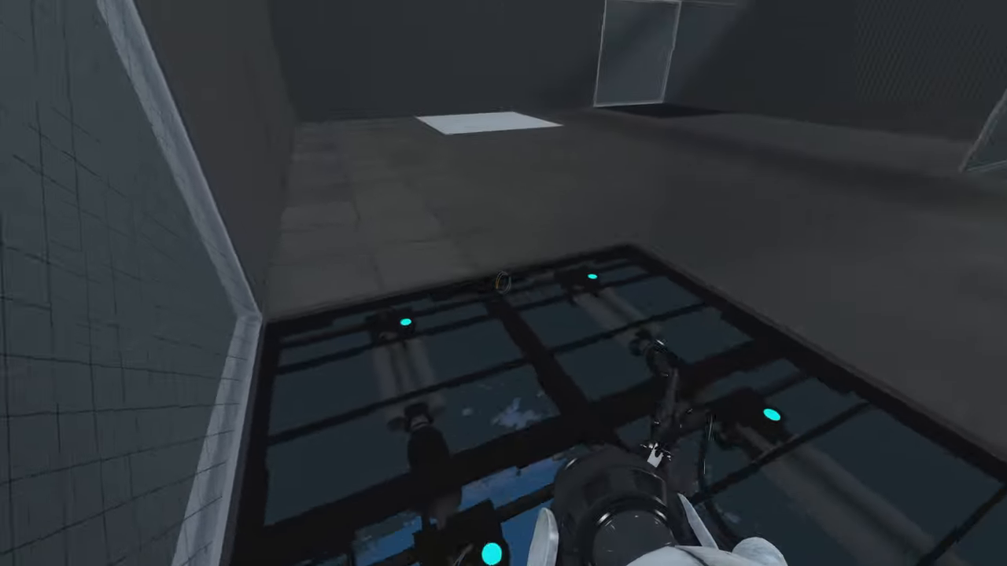
{"action": "mouse_move", "coordinate": [503, 283]}
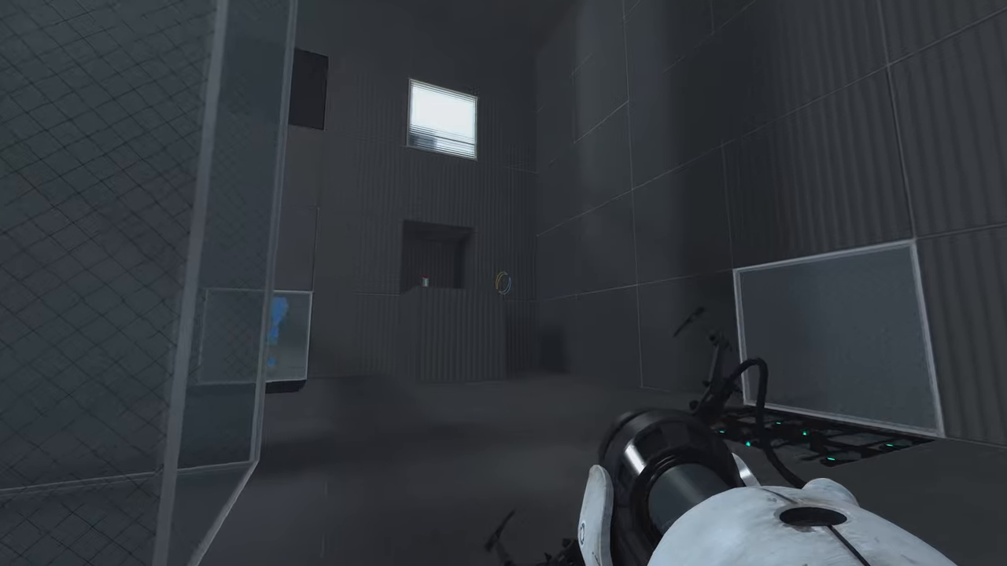
{"action": "mouse_move", "coordinate": [503, 283]}
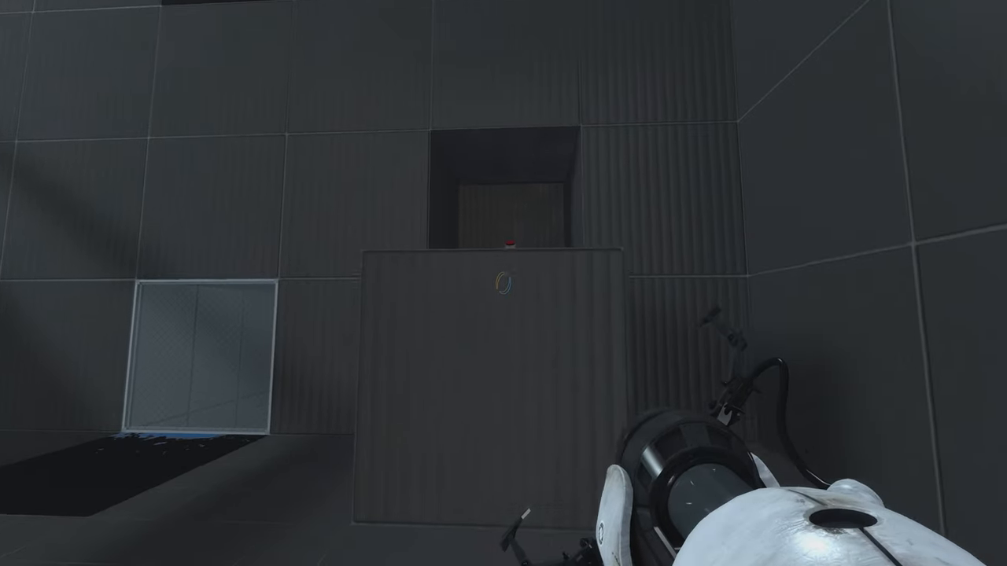
{"action": "mouse_move", "coordinate": [504, 283]}
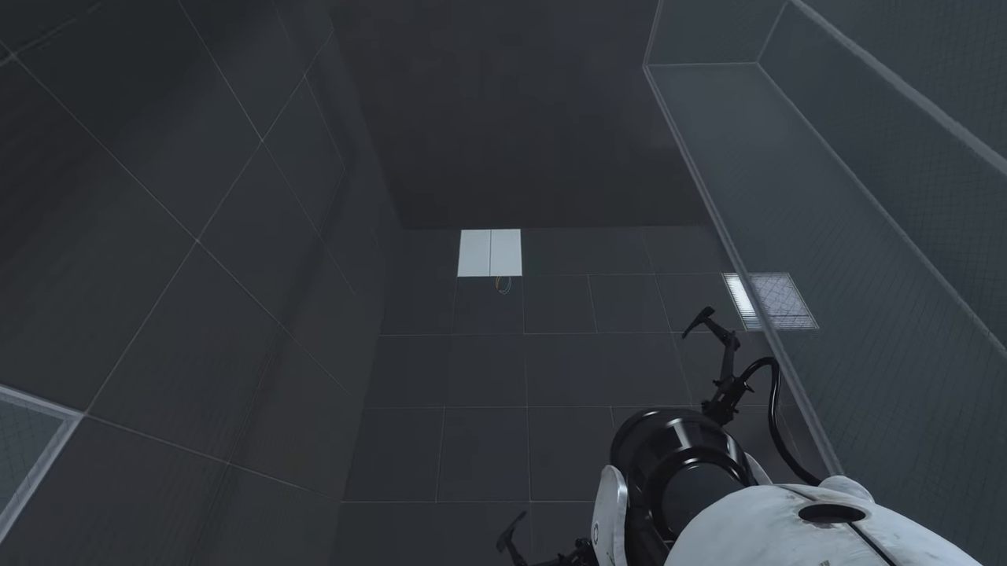
{"action": "mouse_move", "coordinate": [503, 283]}
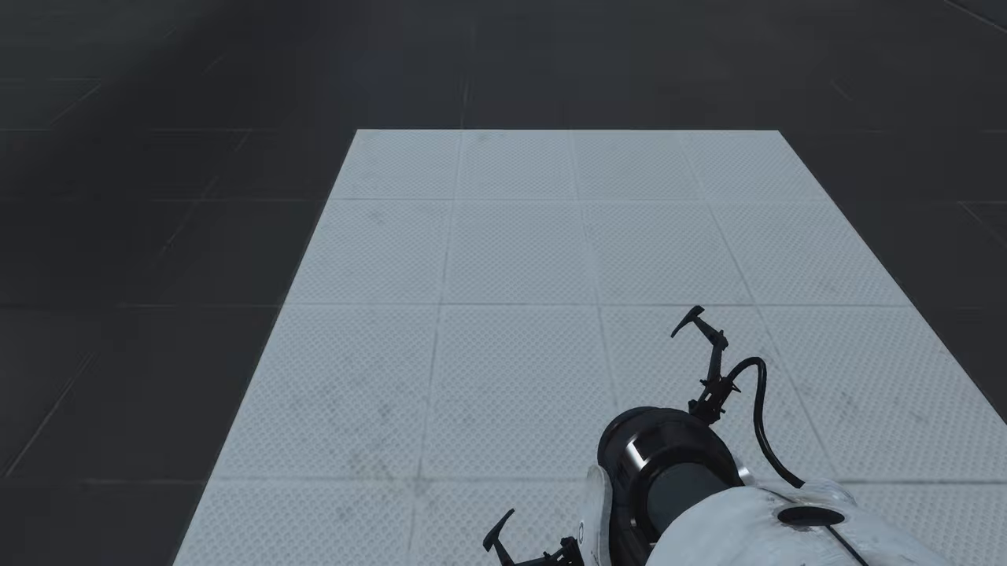
Fire the blue portal onto the white floor panel.
{"action": "left_click", "coordinate": [503, 283]}
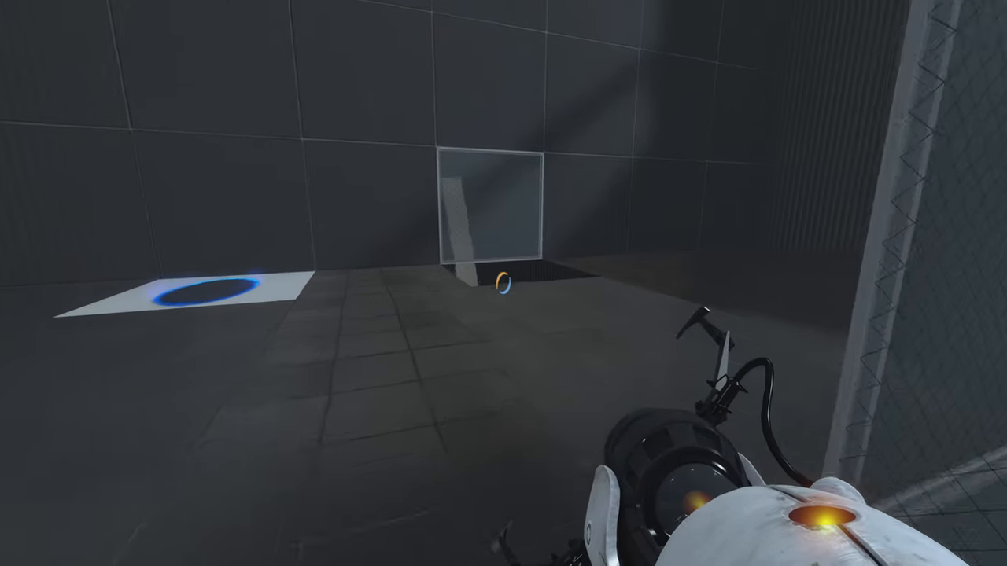
{"action": "mouse_move", "coordinate": [504, 283]}
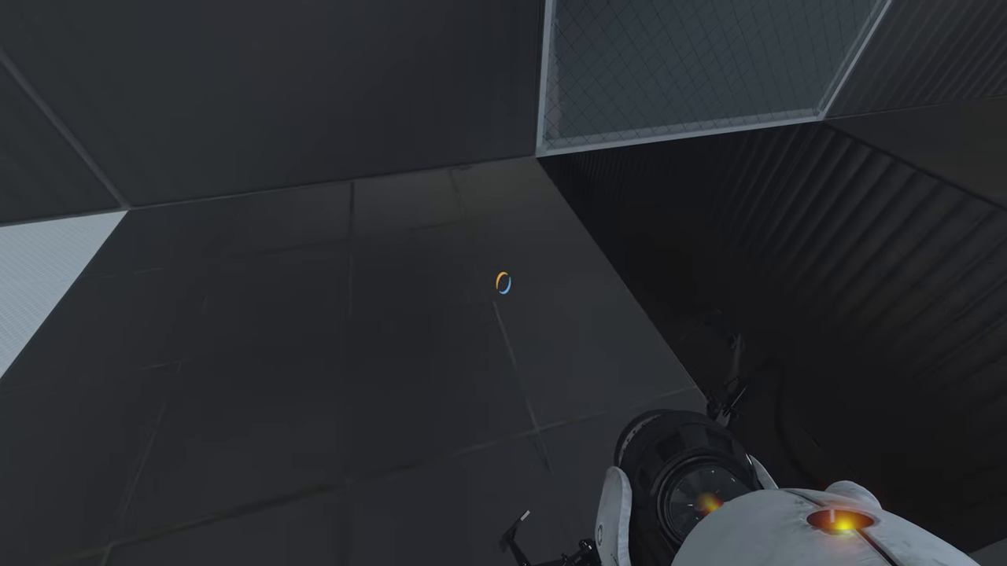
{"action": "mouse_move", "coordinate": [504, 283]}
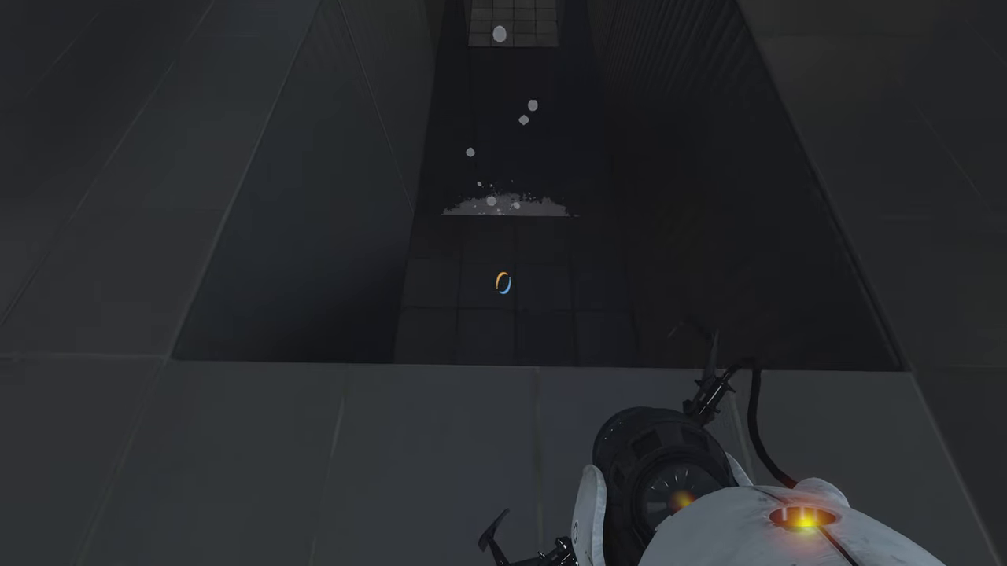
{"action": "mouse_move", "coordinate": [503, 283]}
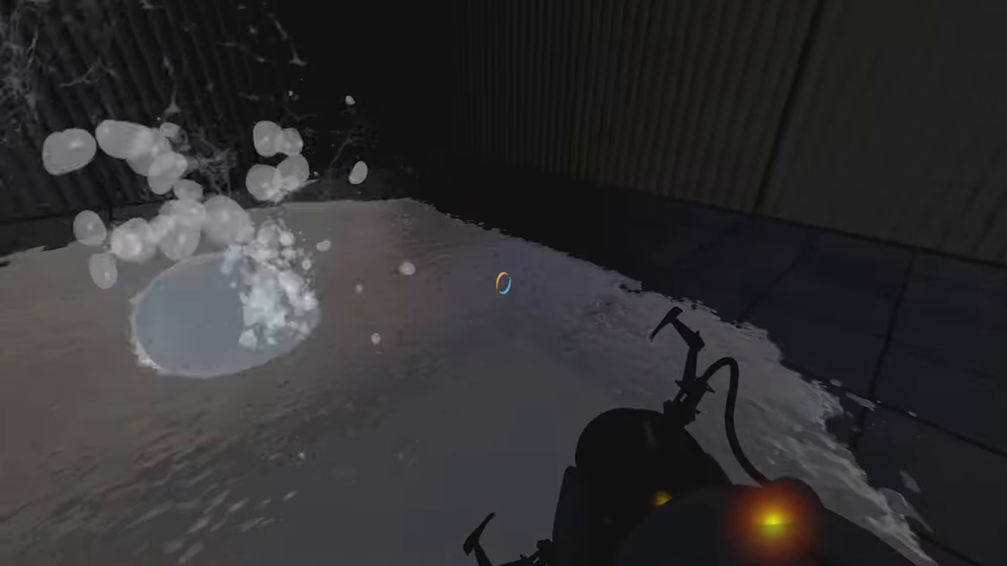
{"action": "mouse_move", "coordinate": [503, 283]}
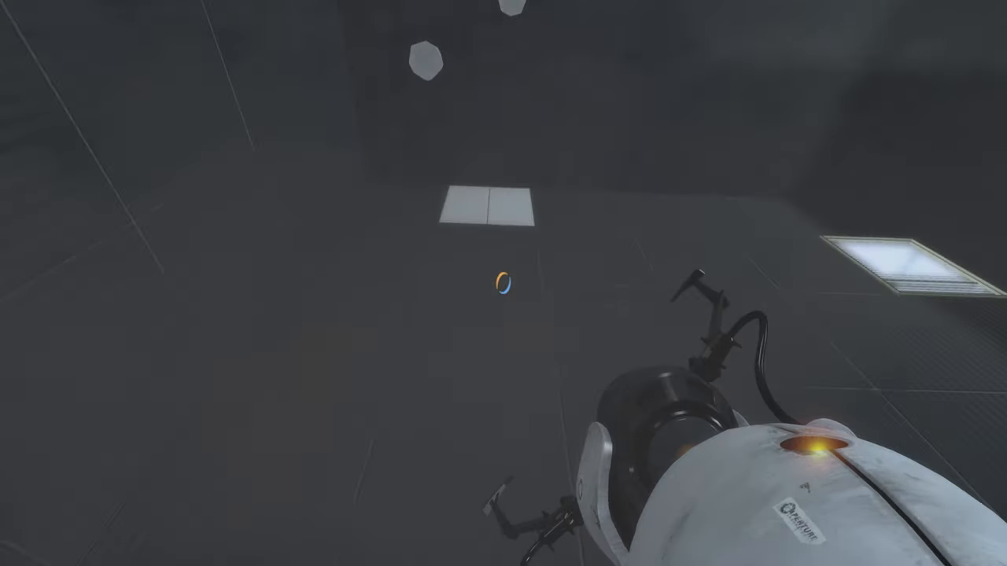
{"action": "mouse_move", "coordinate": [504, 283]}
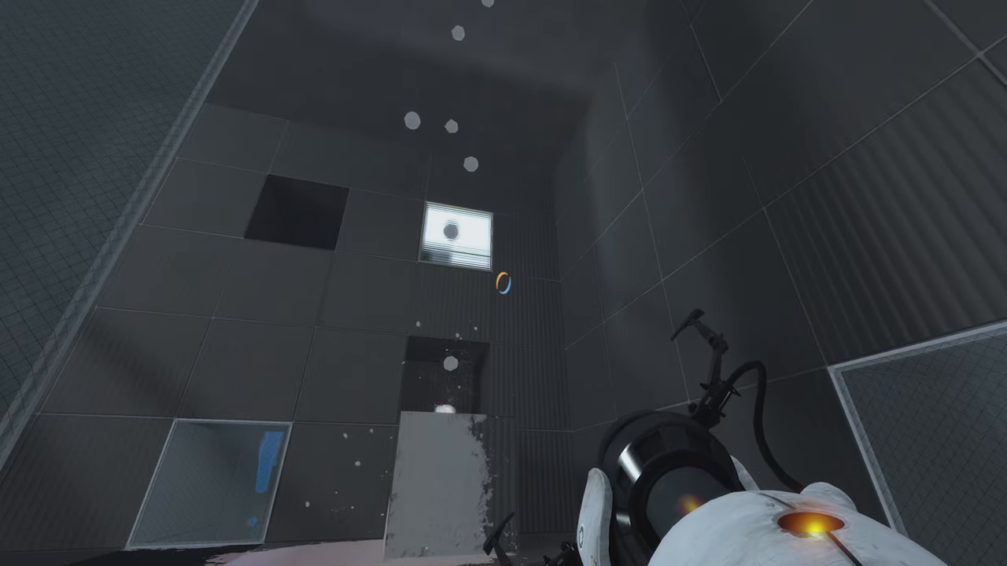
{"action": "mouse_move", "coordinate": [503, 284]}
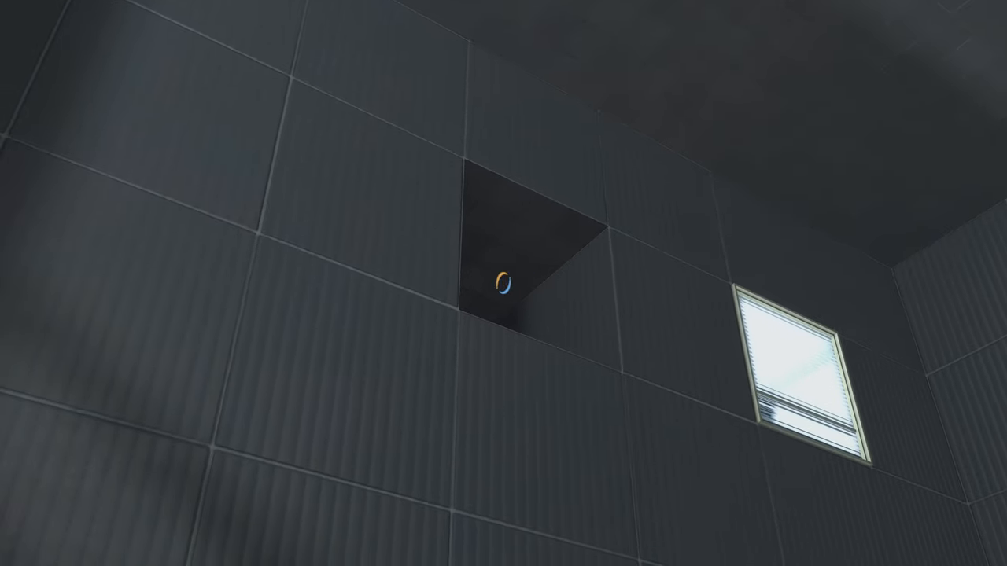
{"action": "mouse_move", "coordinate": [504, 283]}
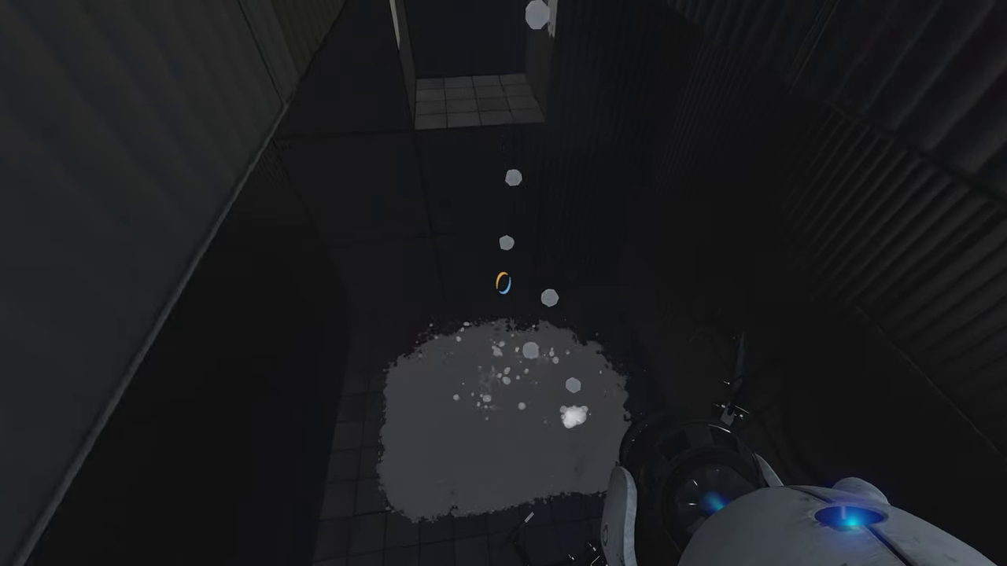
{"action": "mouse_move", "coordinate": [504, 283]}
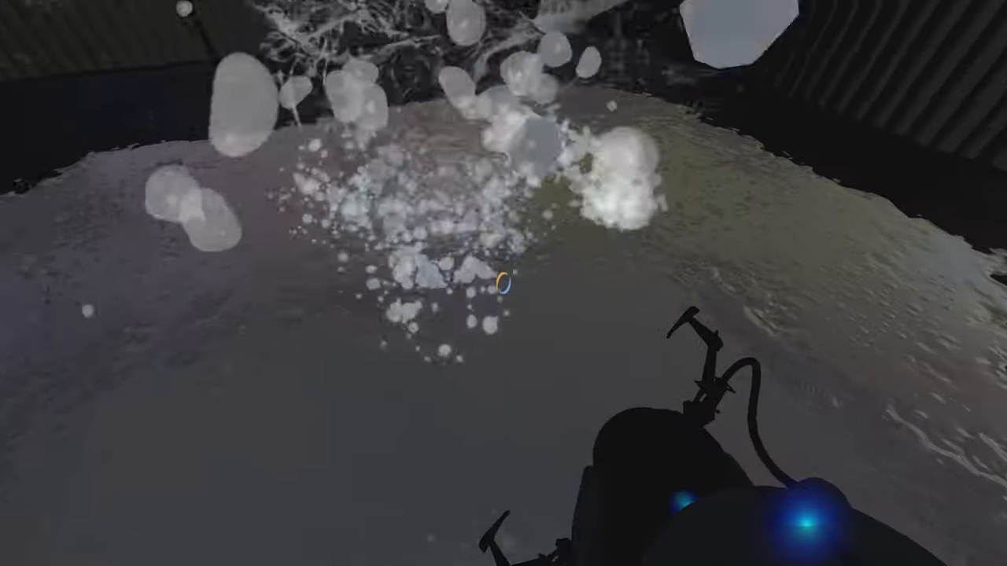
Place portals where the gel lands so it splashes across the floor and up the shaft wall.
{"action": "left_click", "coordinate": [504, 283]}
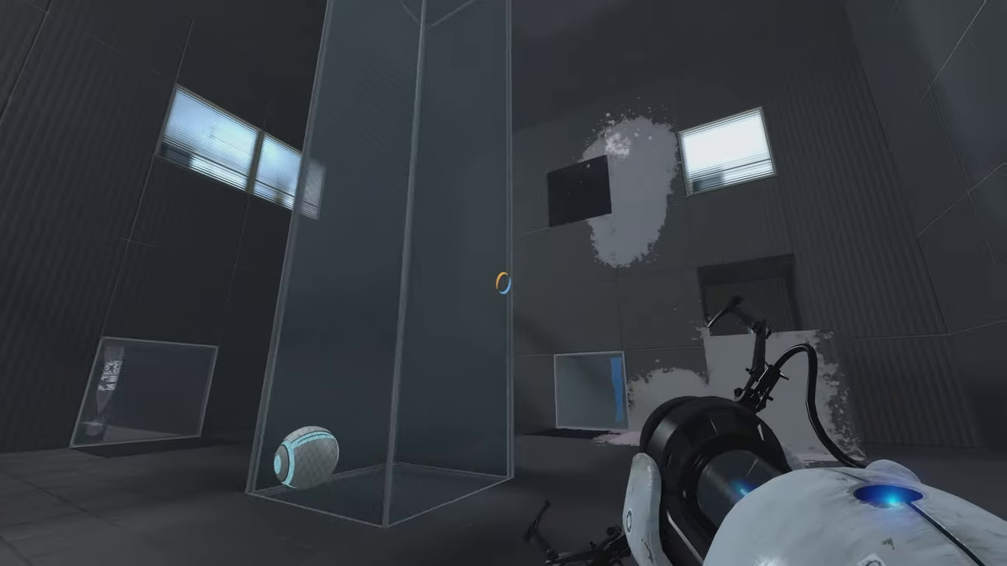
{"action": "mouse_move", "coordinate": [504, 284]}
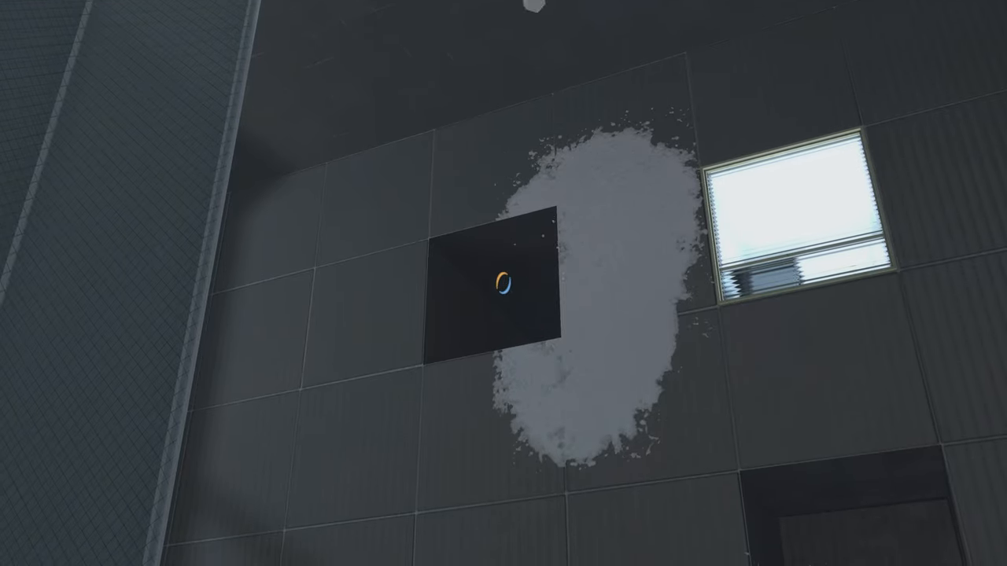
{"action": "mouse_move", "coordinate": [504, 283]}
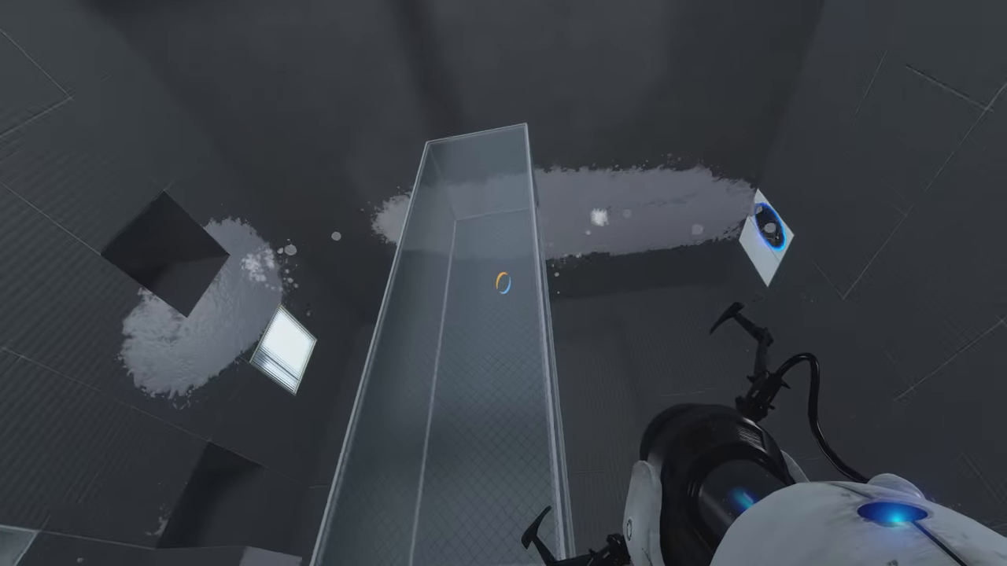
{"action": "mouse_move", "coordinate": [503, 283]}
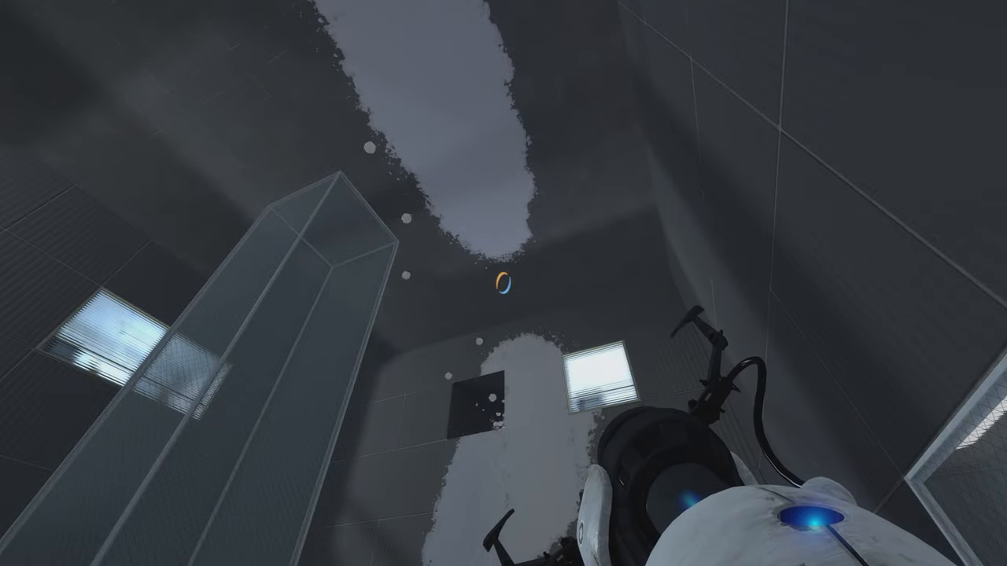
{"action": "mouse_move", "coordinate": [504, 283]}
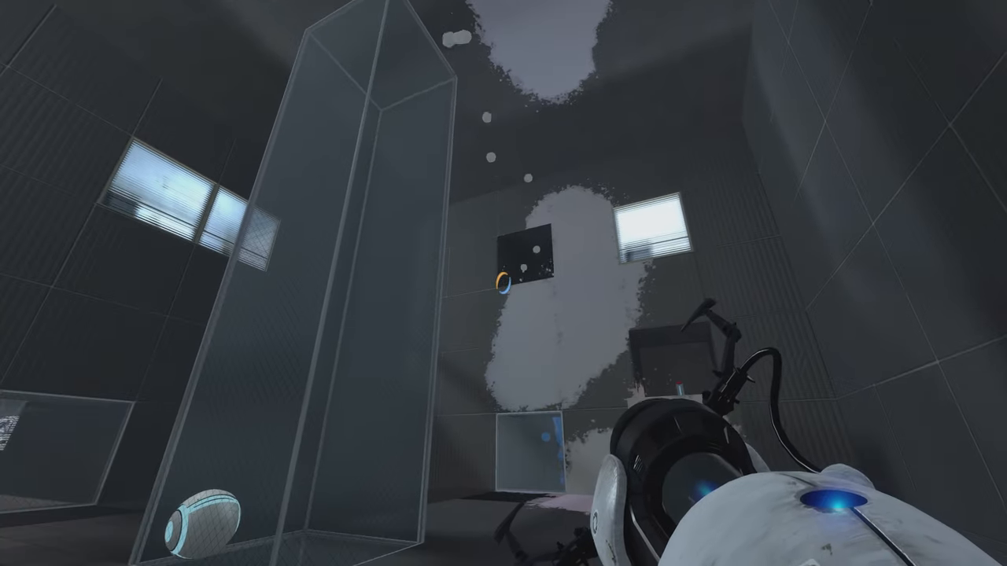
{"action": "mouse_move", "coordinate": [504, 284]}
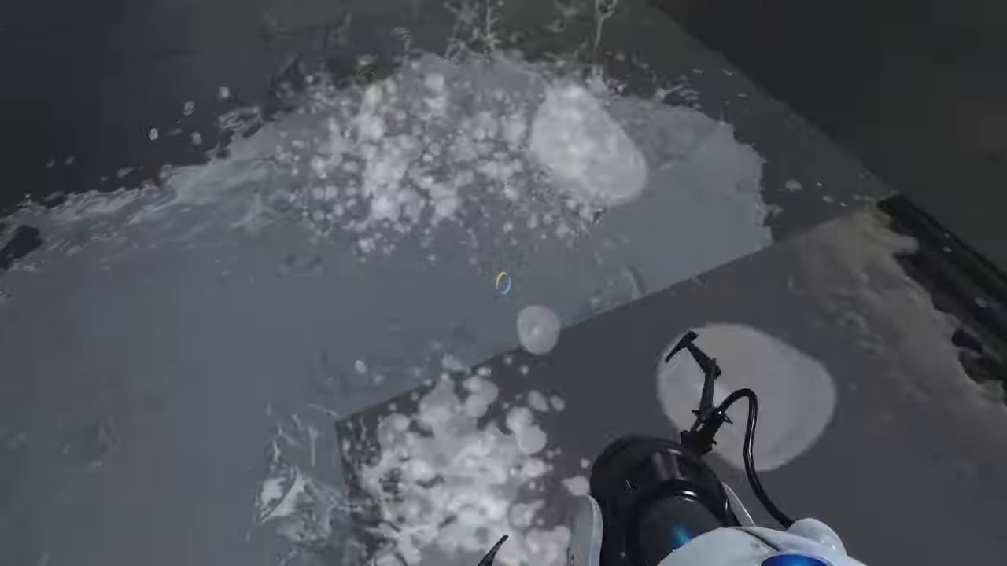
{"action": "left_click", "coordinate": [504, 283]}
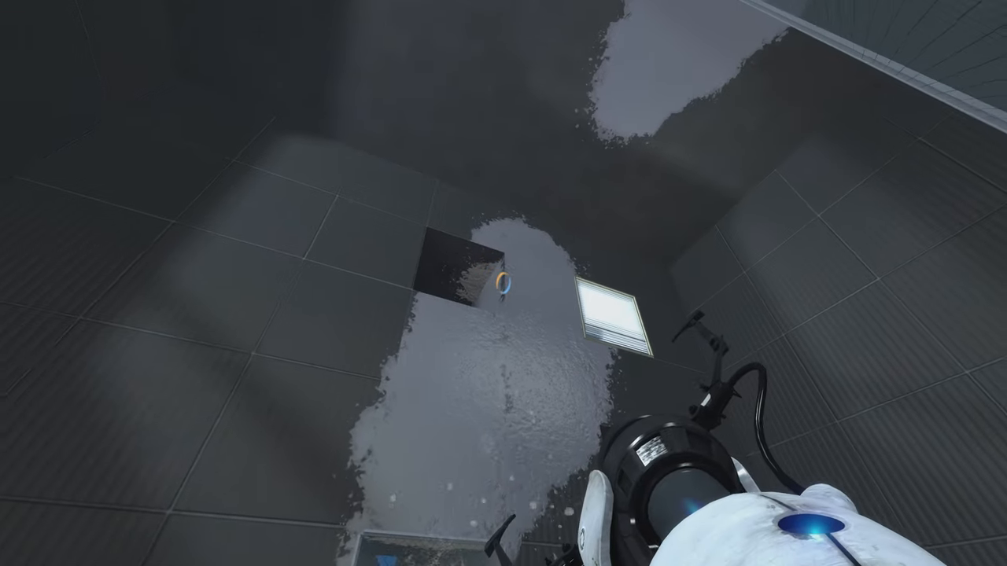
{"action": "mouse_move", "coordinate": [504, 283]}
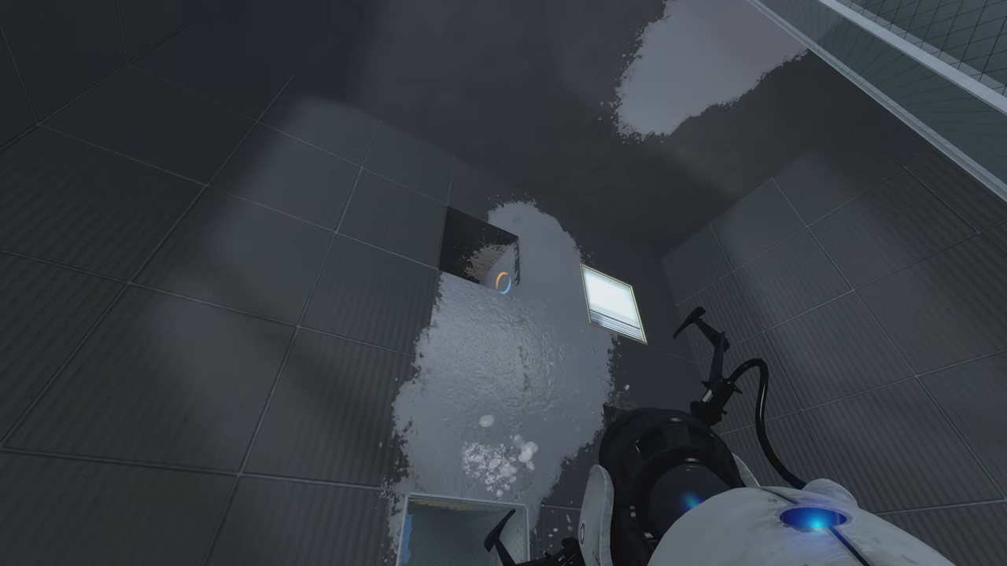
{"action": "mouse_move", "coordinate": [503, 283]}
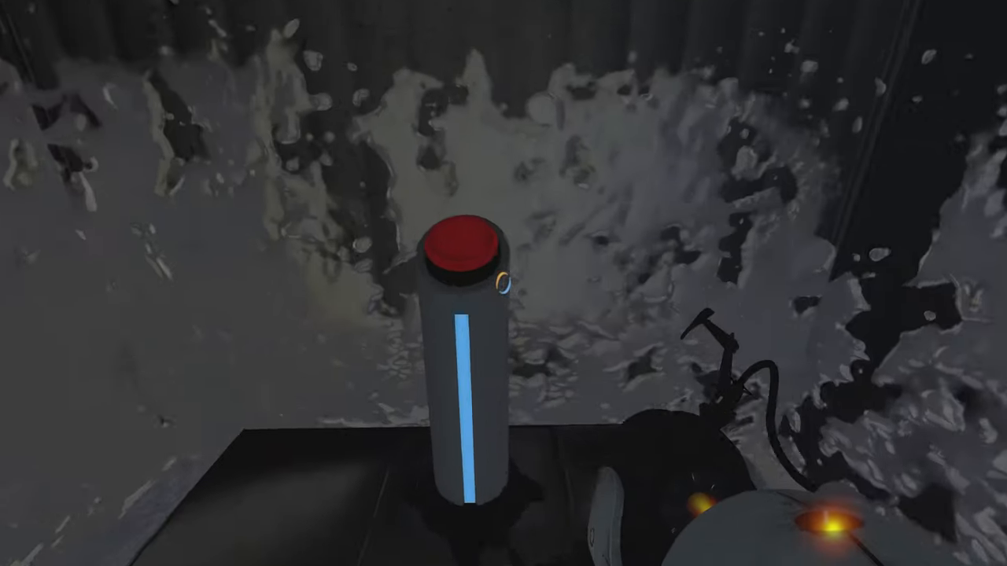
{"action": "mouse_move", "coordinate": [504, 284]}
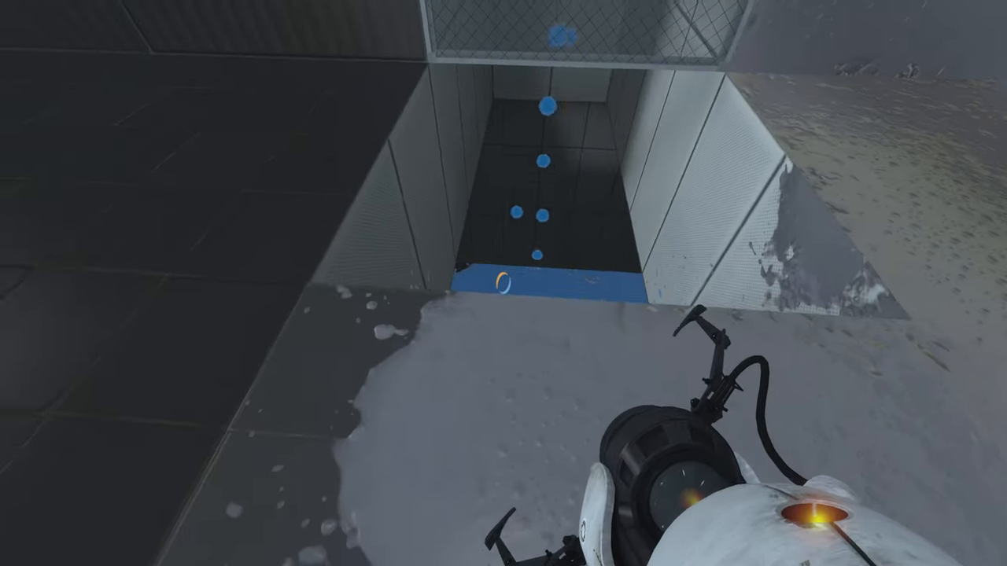
{"action": "mouse_move", "coordinate": [503, 283]}
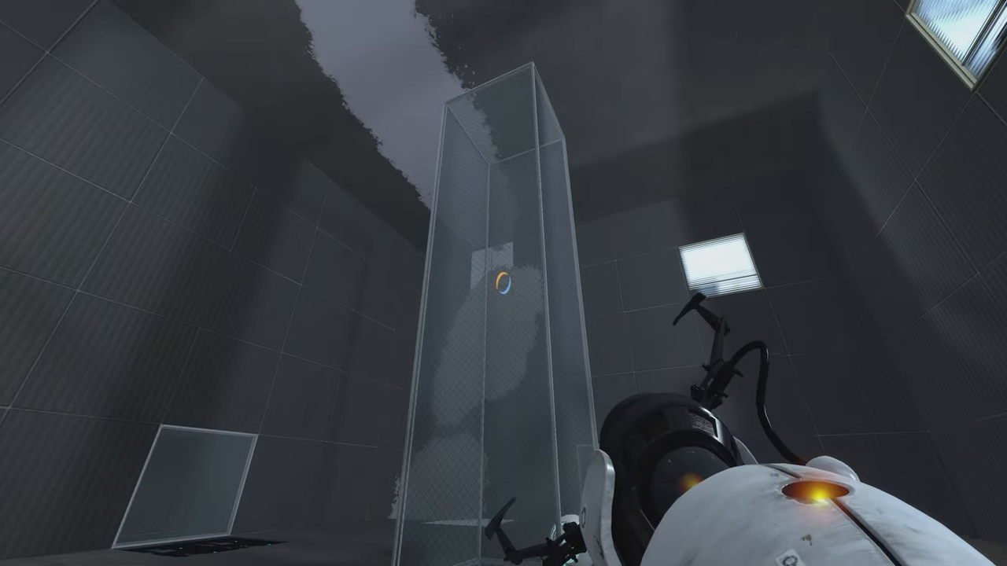
{"action": "mouse_move", "coordinate": [503, 284]}
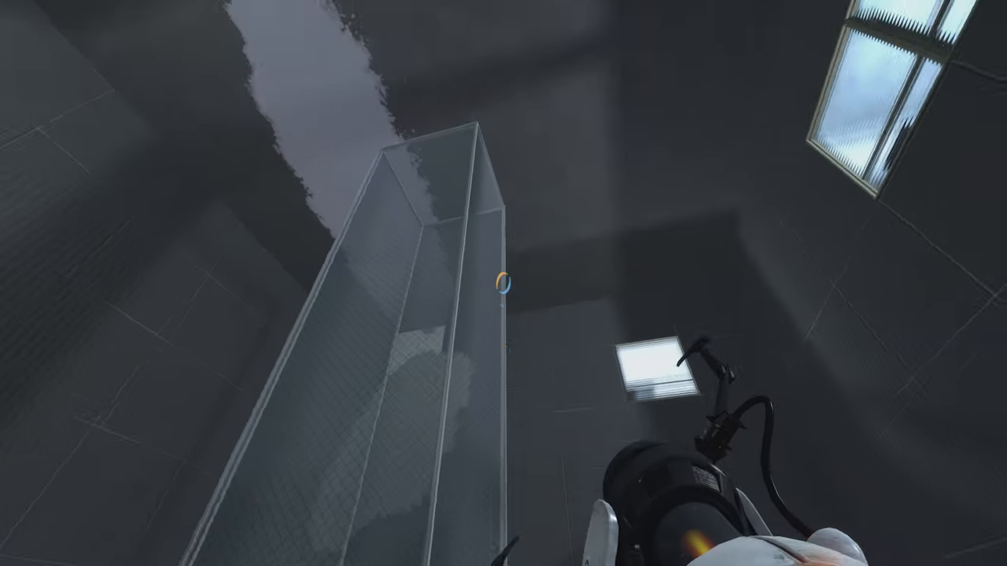
{"action": "mouse_move", "coordinate": [503, 283]}
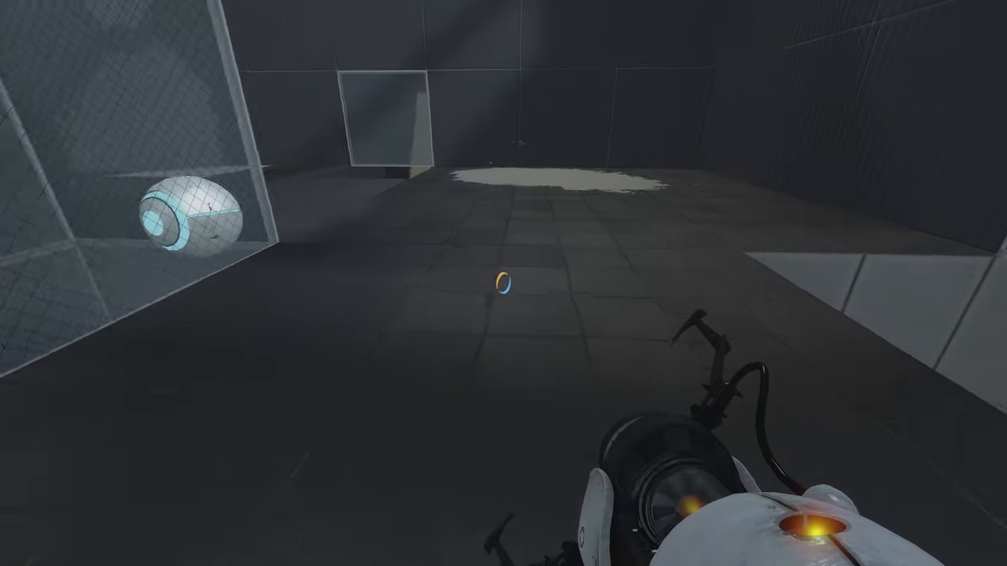
{"action": "mouse_move", "coordinate": [504, 236]}
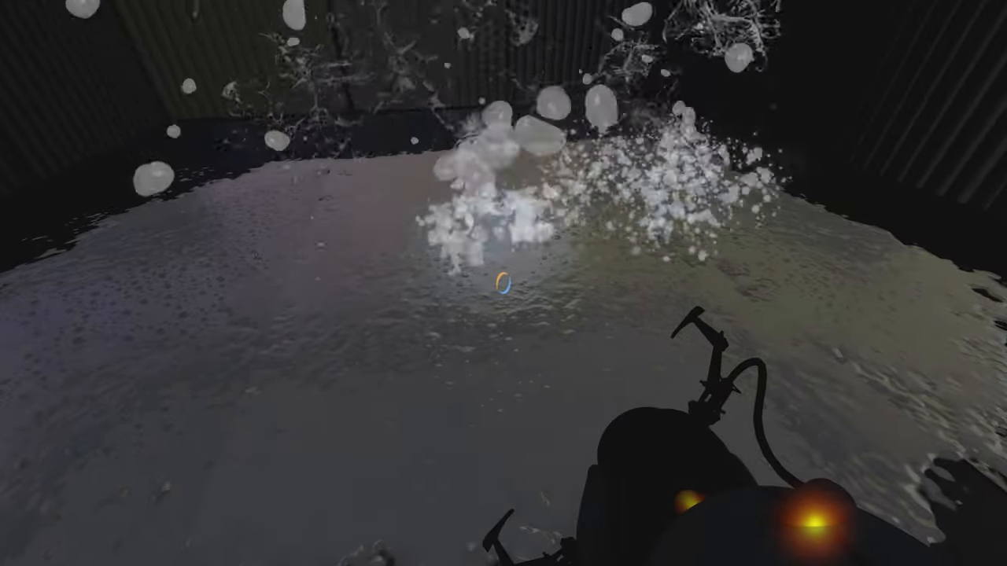
Fire a portal to send white gel streaking up the wall above the glass tube.
{"action": "left_click", "coordinate": [496, 280]}
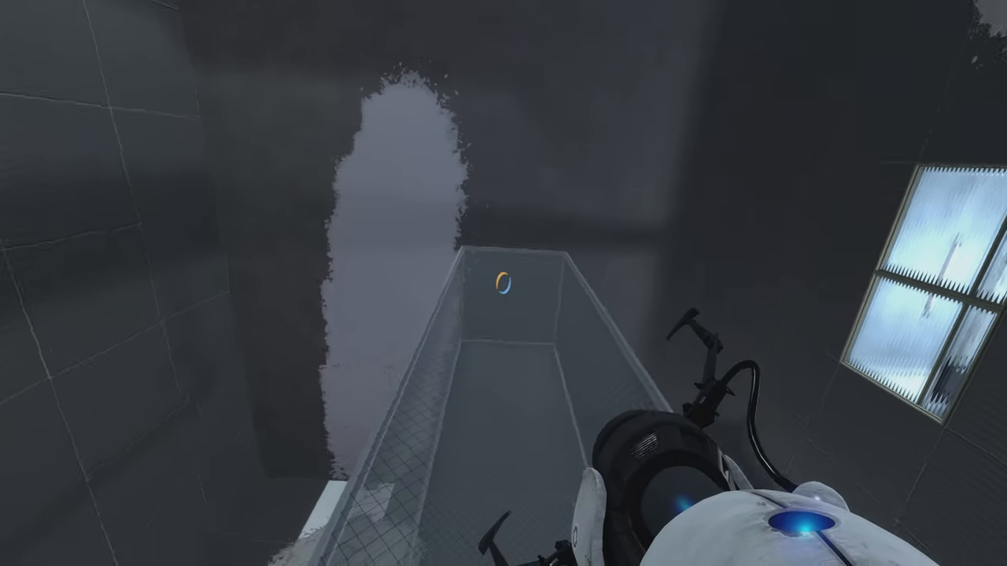
{"action": "mouse_move", "coordinate": [503, 283]}
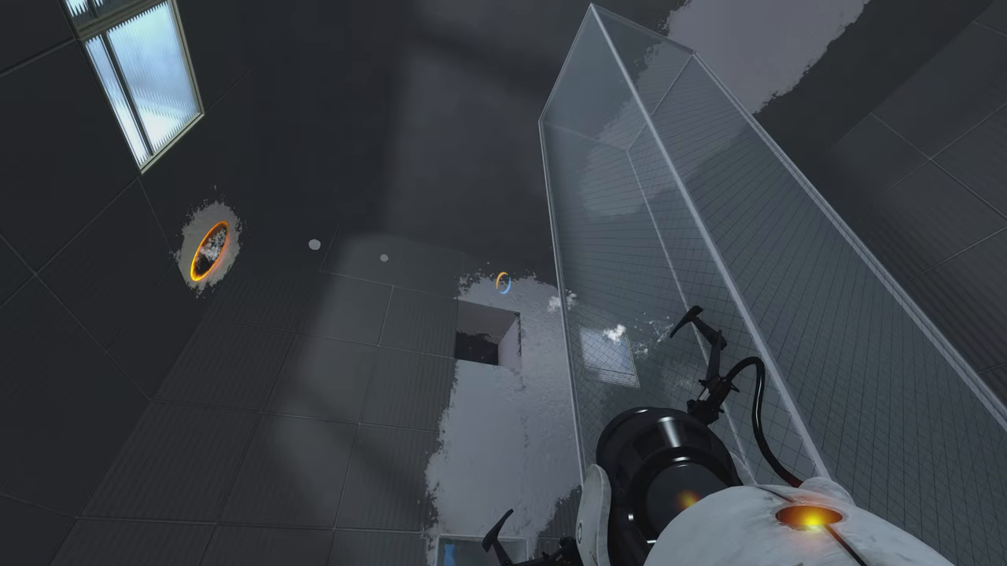
{"action": "mouse_move", "coordinate": [503, 283]}
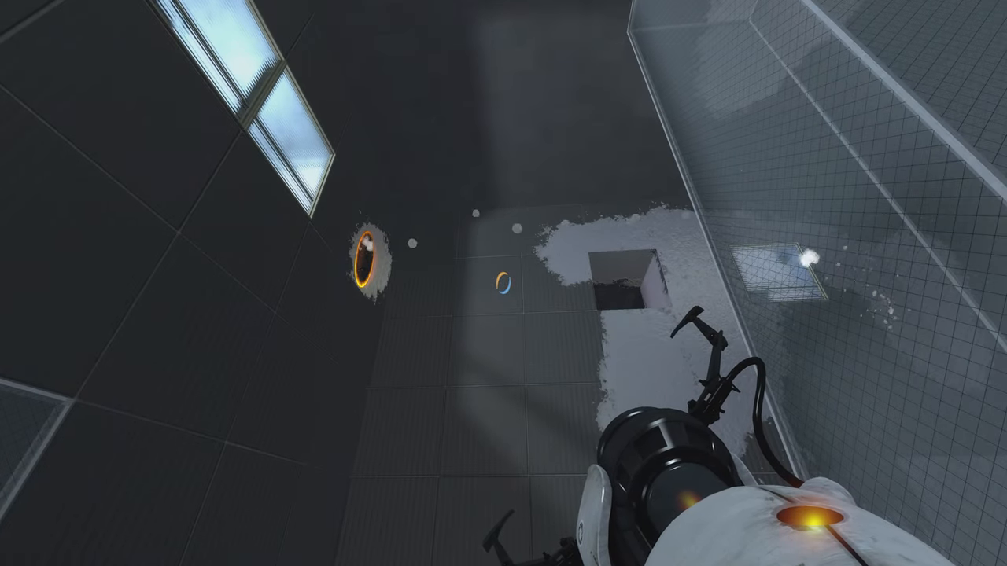
{"action": "mouse_move", "coordinate": [504, 283]}
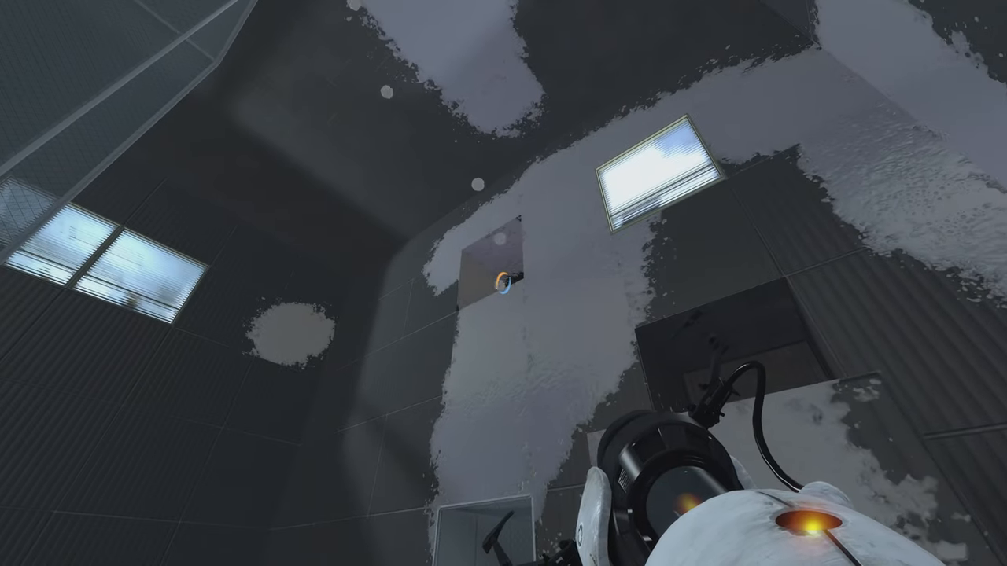
{"action": "mouse_move", "coordinate": [504, 283]}
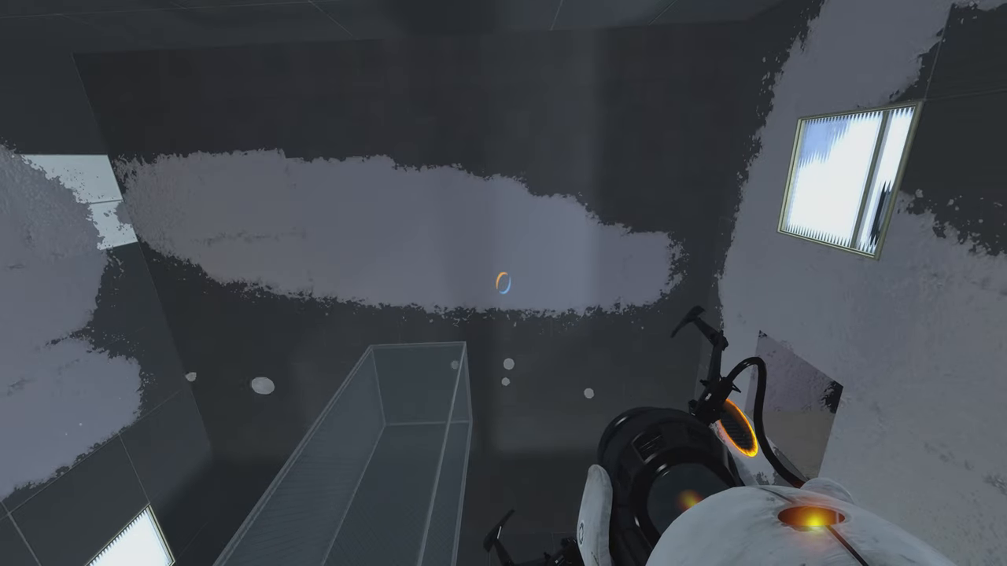
{"action": "mouse_move", "coordinate": [504, 283]}
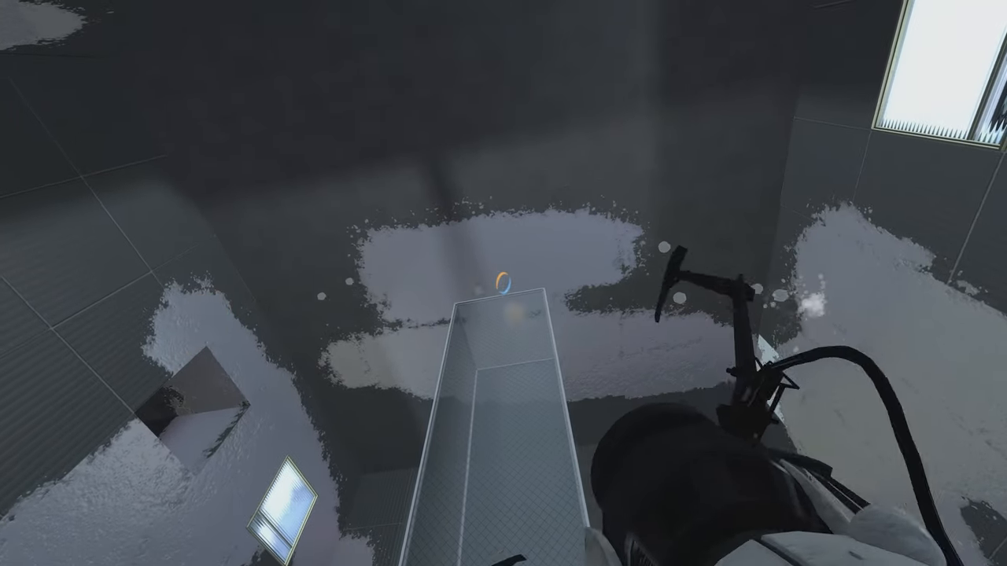
{"action": "mouse_move", "coordinate": [503, 284]}
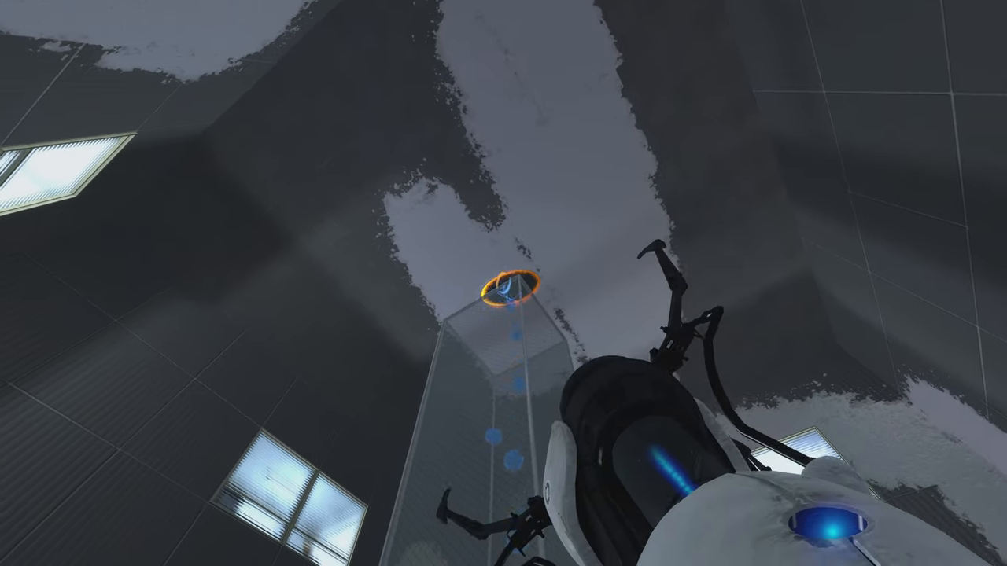
Shoot a portal onto the gel-coated wall just above the glass tube.
{"action": "left_click", "coordinate": [503, 283]}
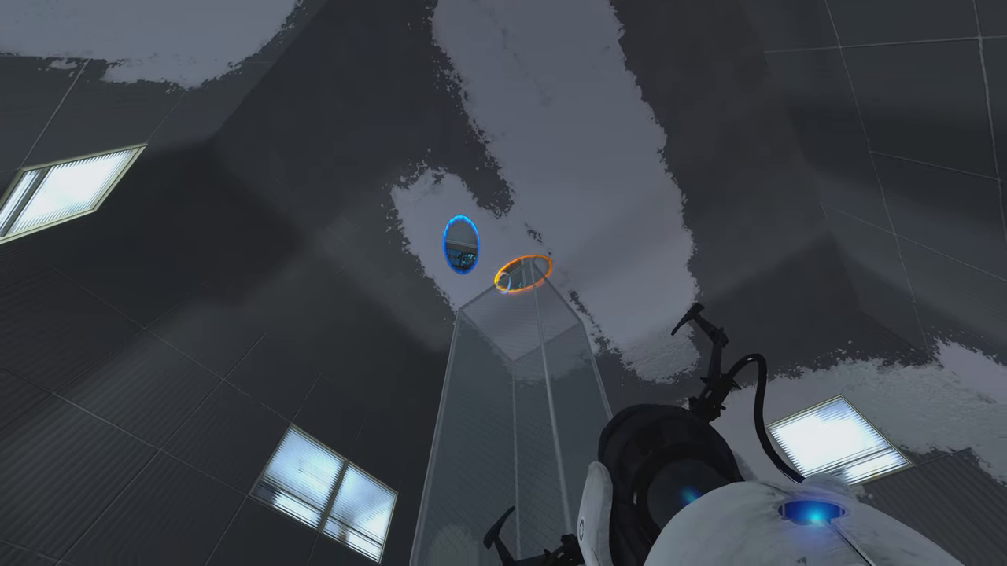
{"action": "mouse_move", "coordinate": [503, 283]}
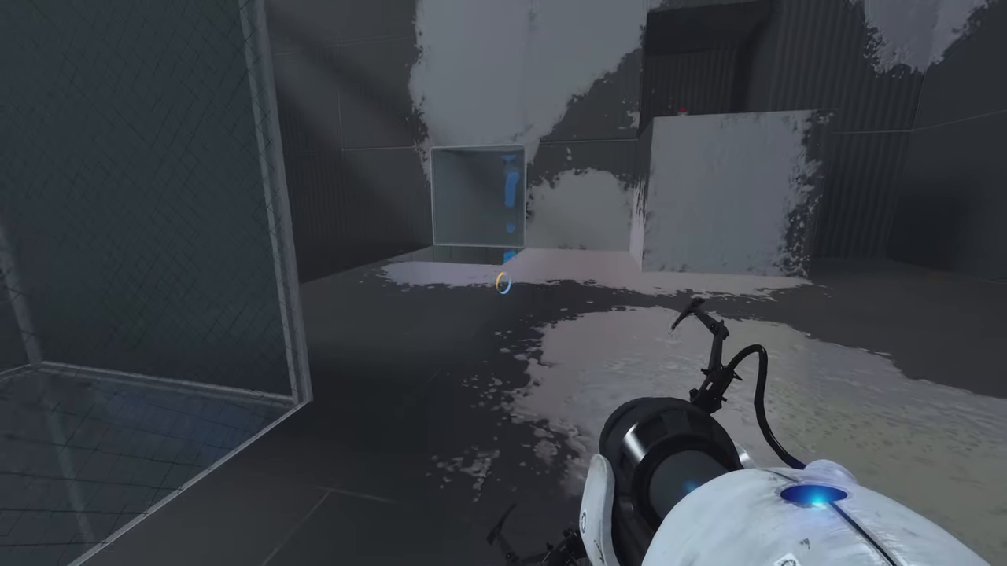
{"action": "mouse_move", "coordinate": [503, 283]}
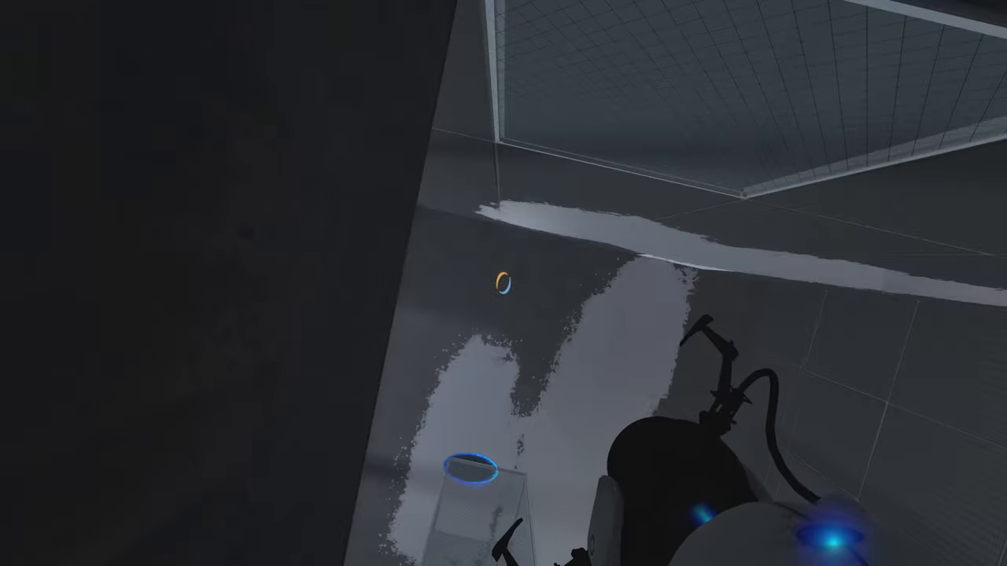
{"action": "mouse_move", "coordinate": [504, 283]}
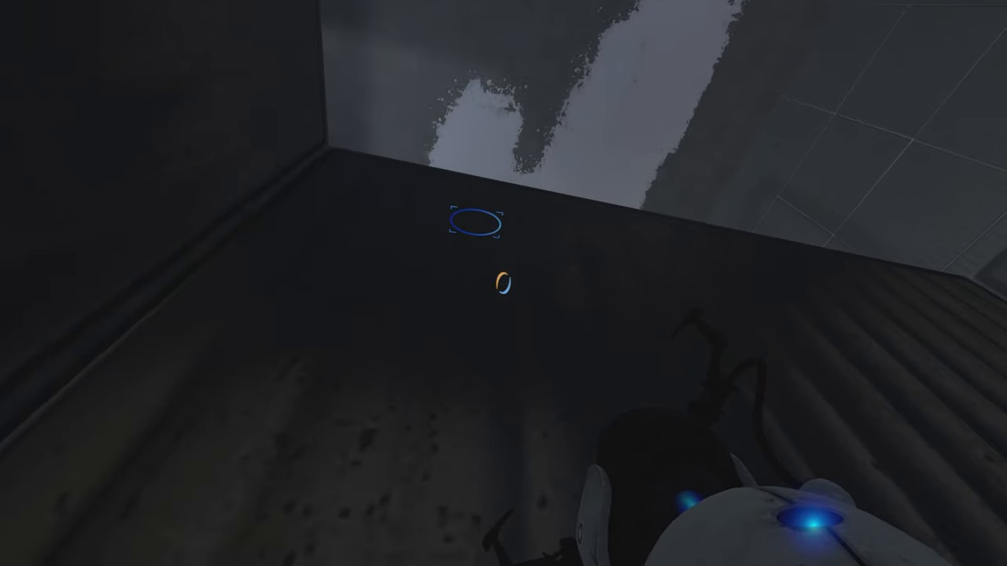
{"action": "mouse_move", "coordinate": [504, 283]}
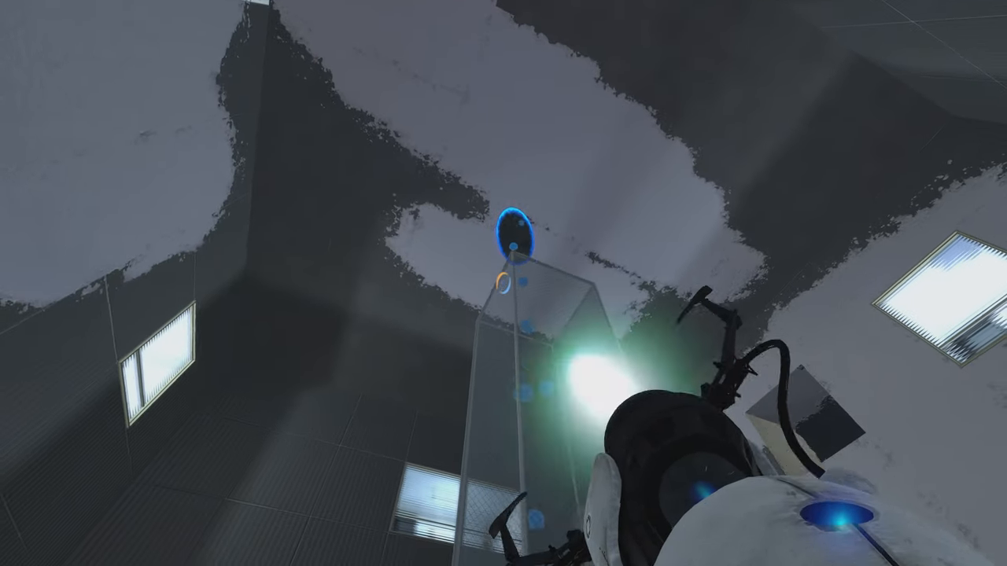
{"action": "mouse_move", "coordinate": [503, 283]}
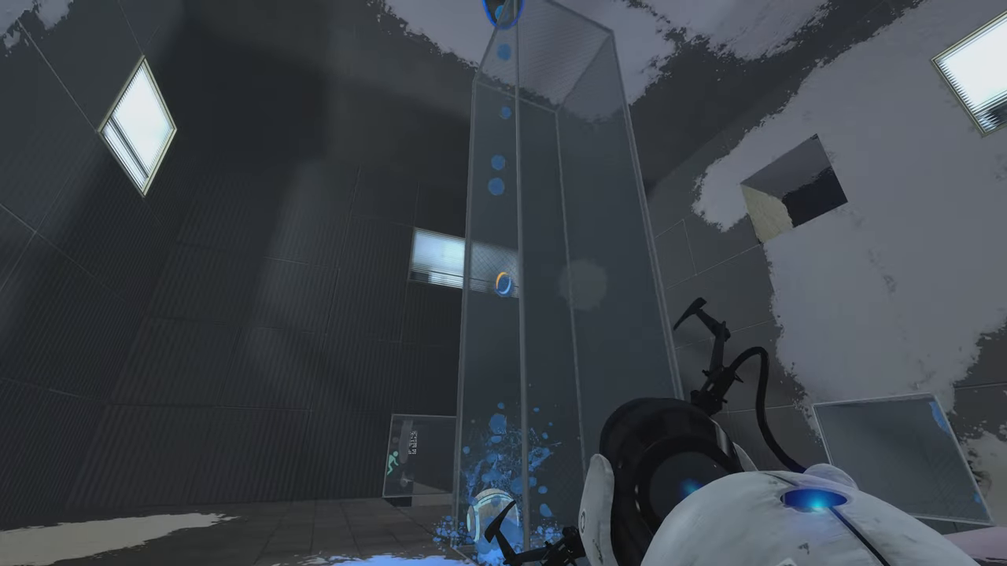
{"action": "mouse_move", "coordinate": [503, 284]}
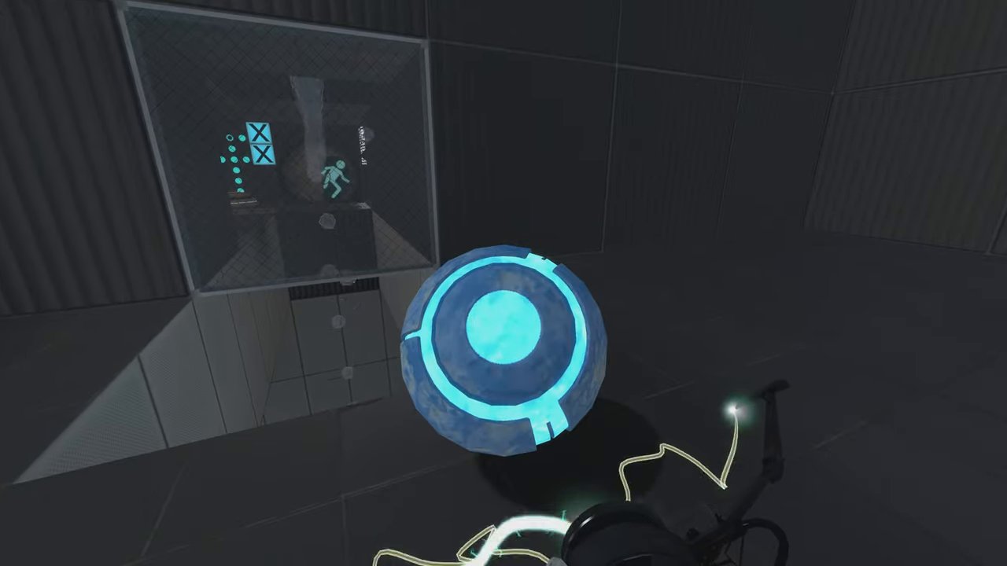
{"action": "mouse_move", "coordinate": [504, 284]}
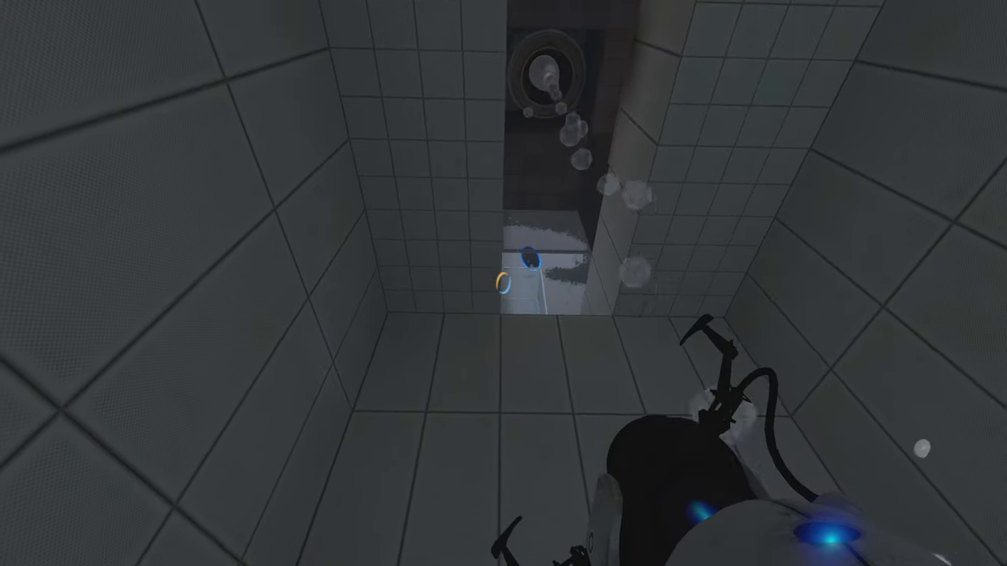
{"action": "mouse_move", "coordinate": [504, 283]}
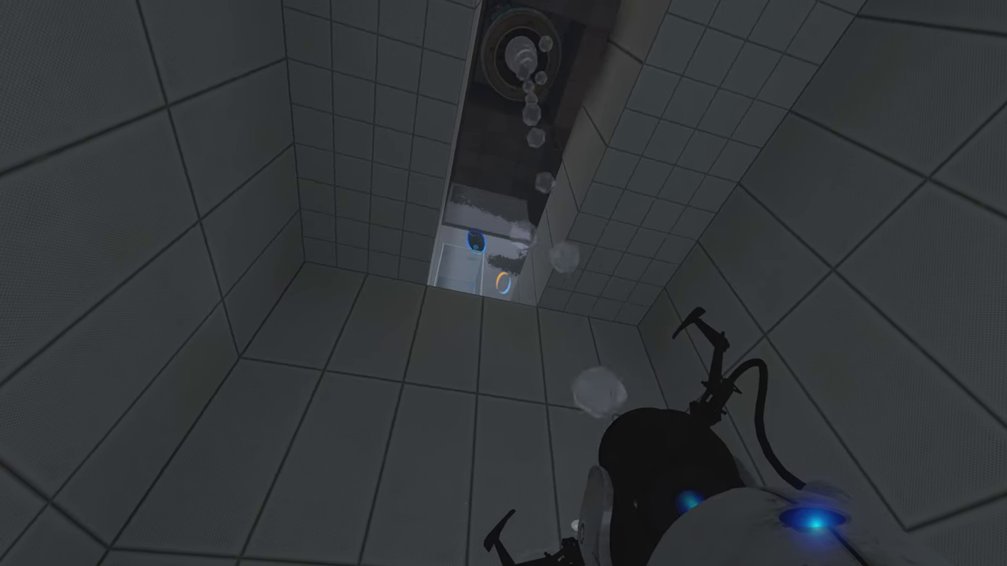
{"action": "mouse_move", "coordinate": [503, 283]}
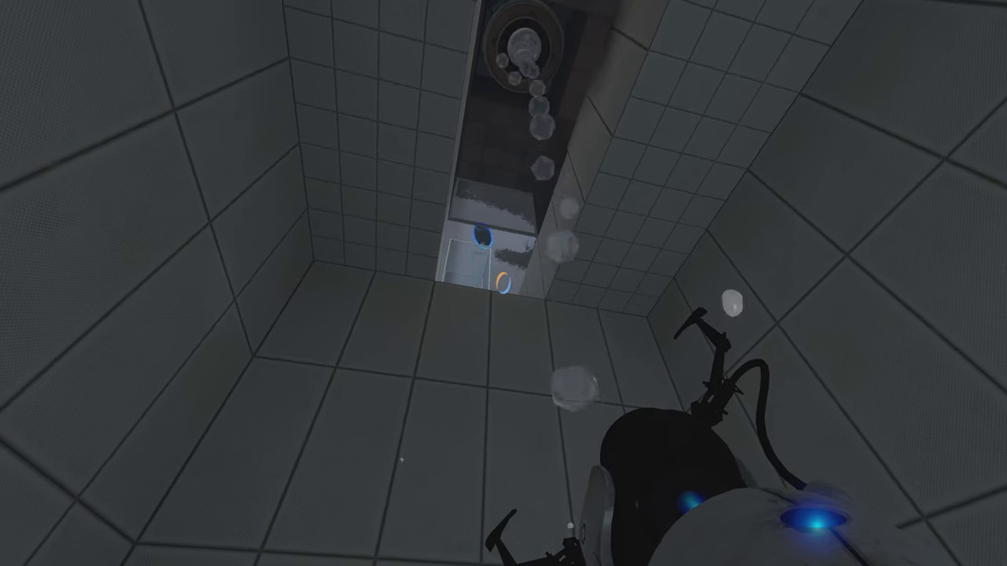
{"action": "mouse_move", "coordinate": [503, 283]}
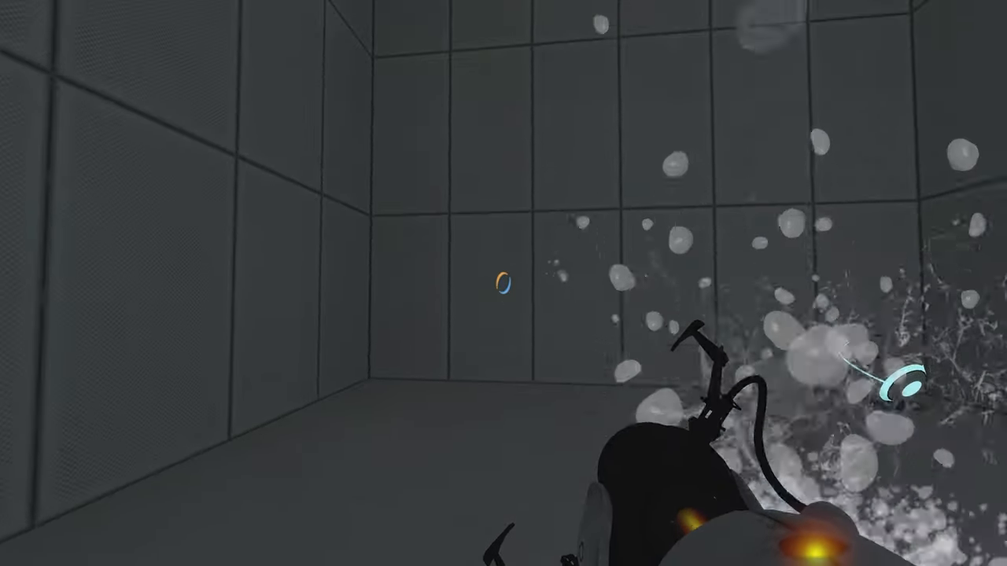
Place a portal under the gel dropper so gel pours onto the surface beside the tube.
{"action": "left_click", "coordinate": [503, 283]}
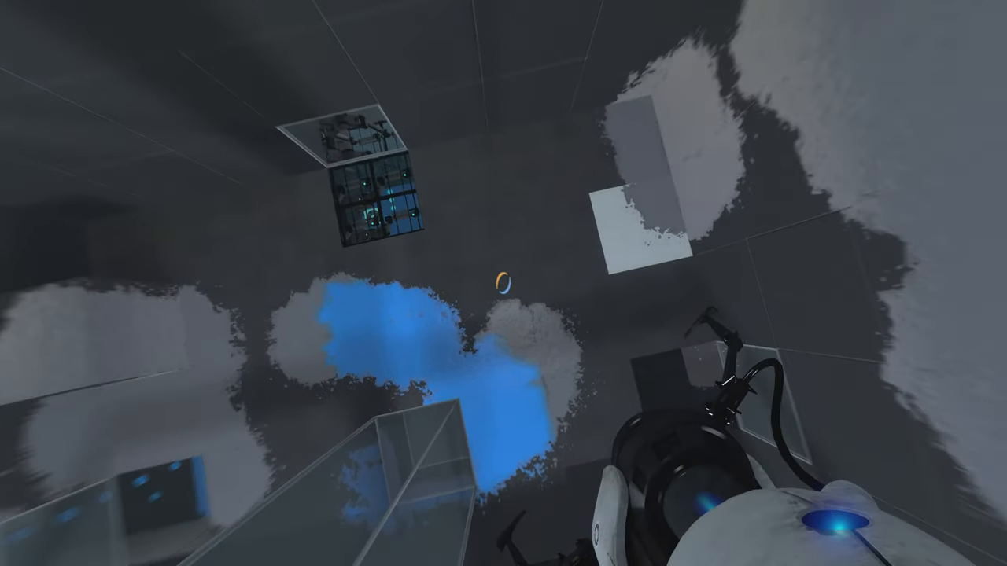
{"action": "mouse_move", "coordinate": [504, 284]}
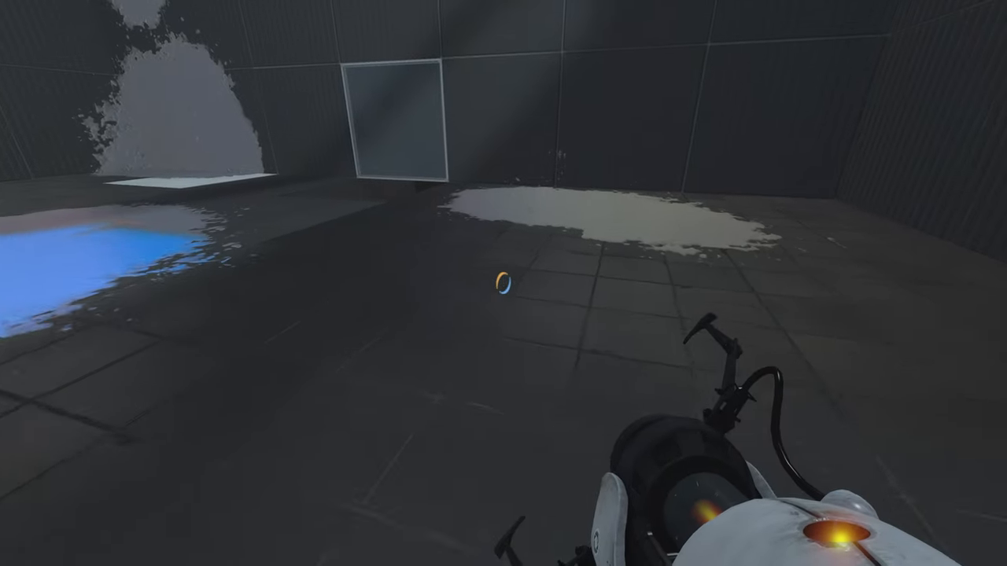
{"action": "mouse_move", "coordinate": [503, 283]}
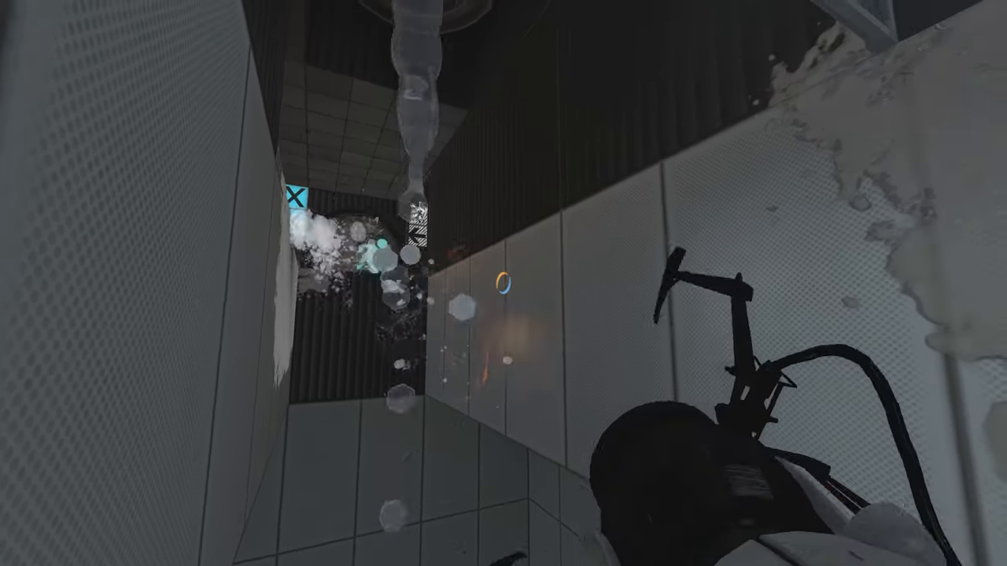
Fire a portal into the narrow exit shaft so gel streaks its walls.
{"action": "left_click", "coordinate": [504, 283]}
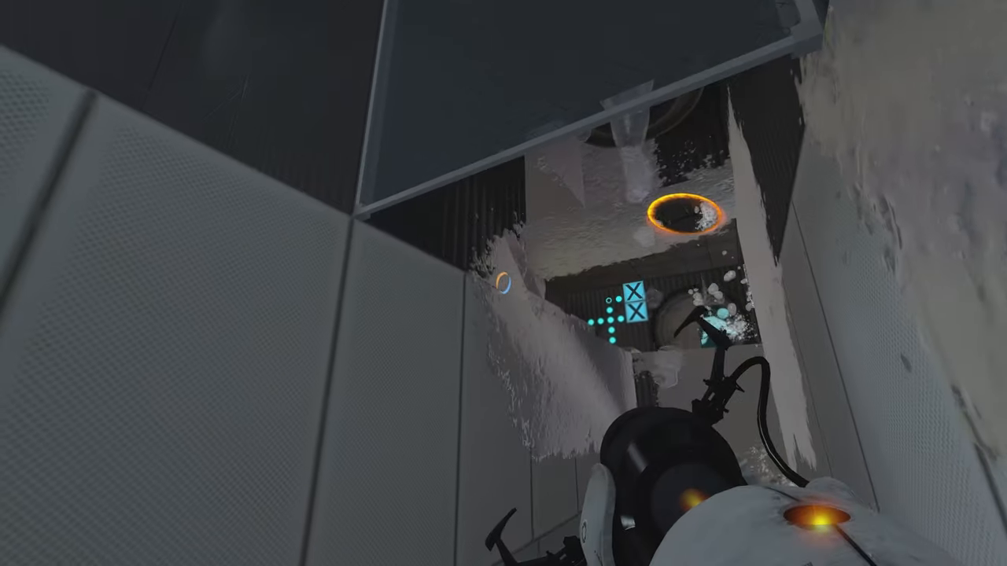
{"action": "mouse_move", "coordinate": [504, 283]}
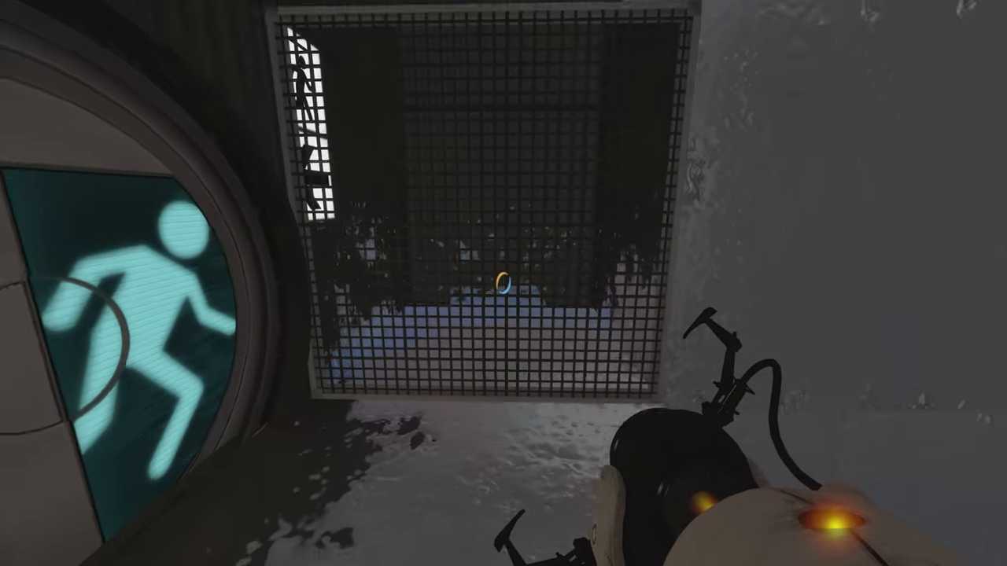
{"action": "mouse_move", "coordinate": [504, 236]}
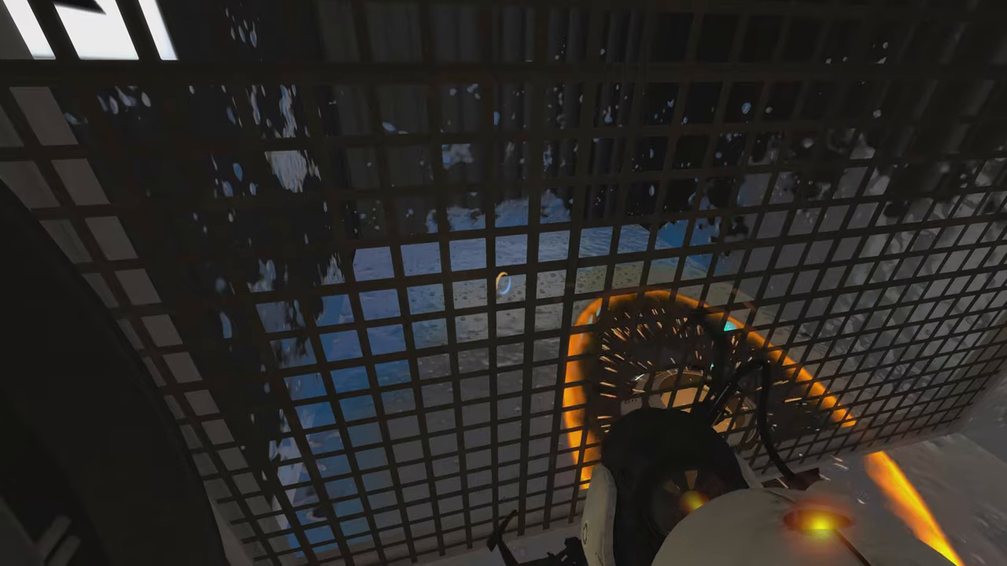
{"action": "mouse_move", "coordinate": [503, 283]}
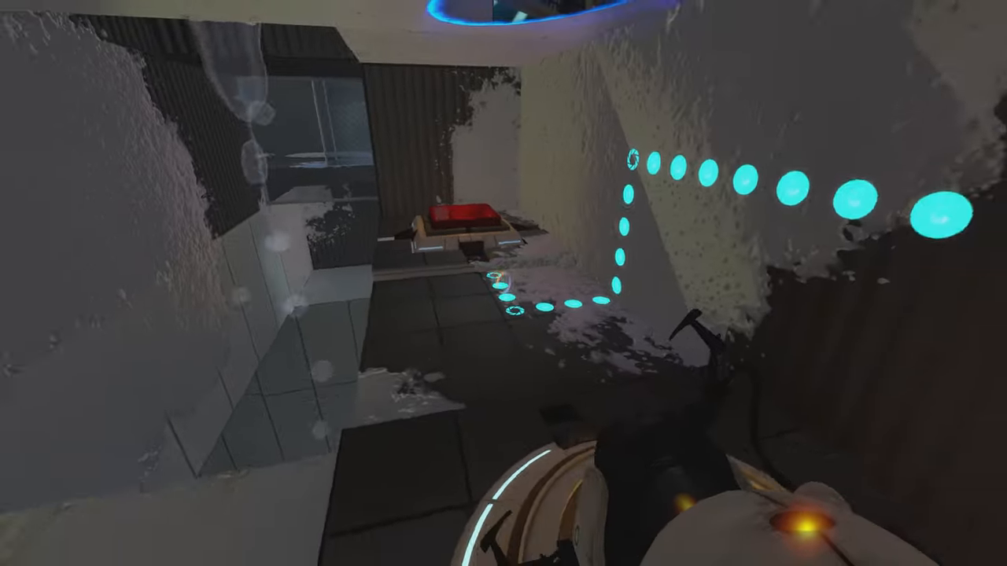
{"action": "mouse_move", "coordinate": [504, 284]}
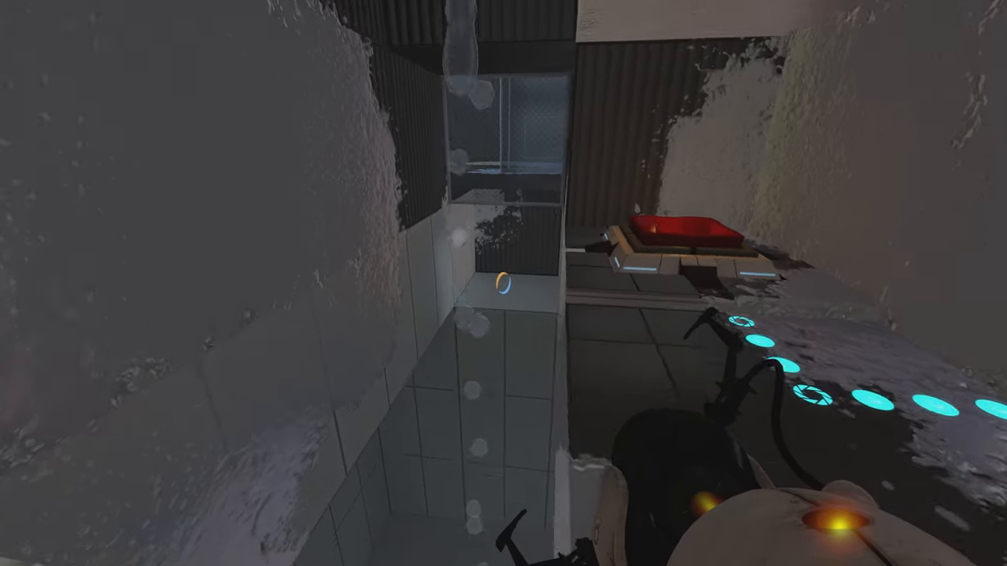
{"action": "mouse_move", "coordinate": [504, 283]}
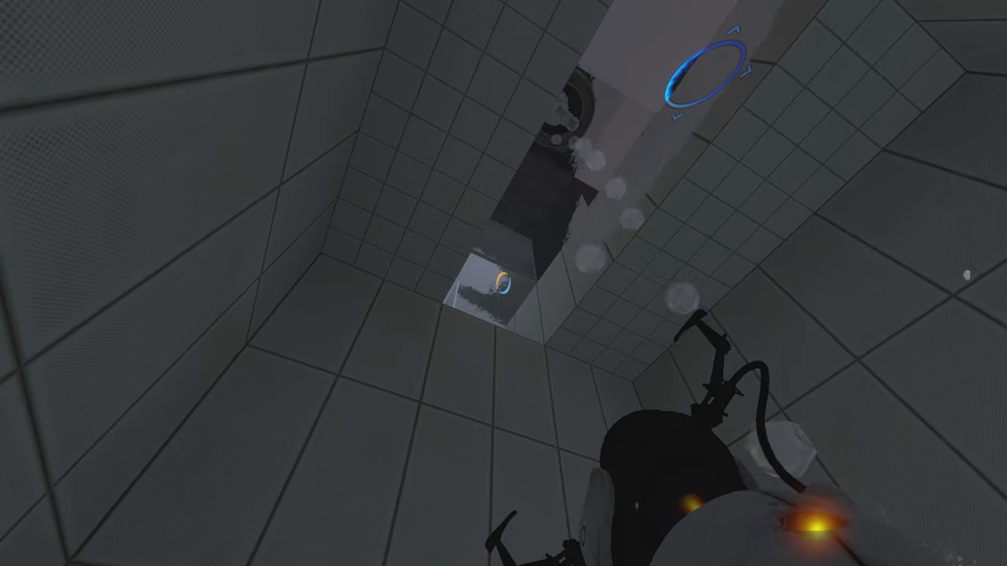
{"action": "mouse_move", "coordinate": [503, 284]}
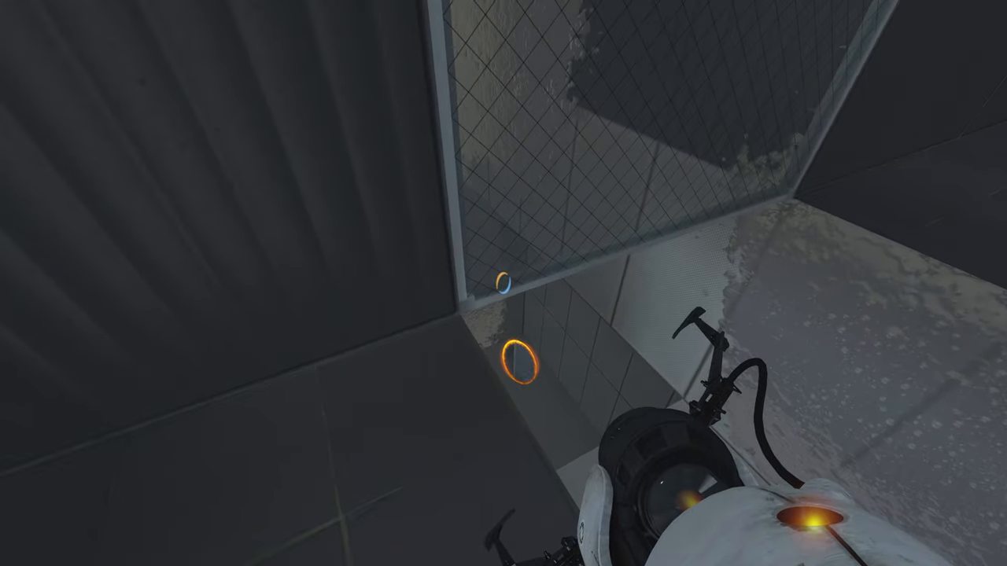
{"action": "mouse_move", "coordinate": [504, 283]}
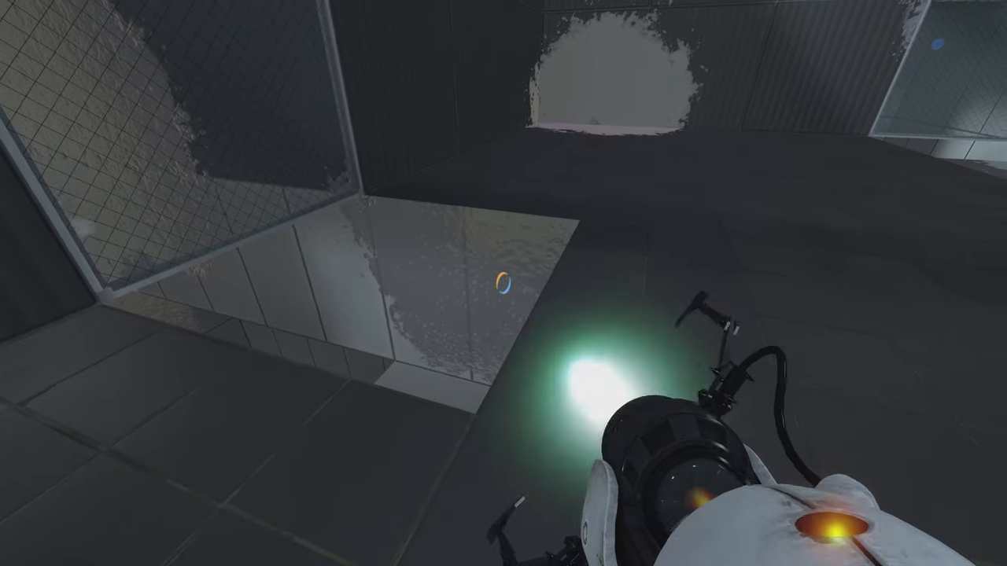
{"action": "mouse_move", "coordinate": [504, 283]}
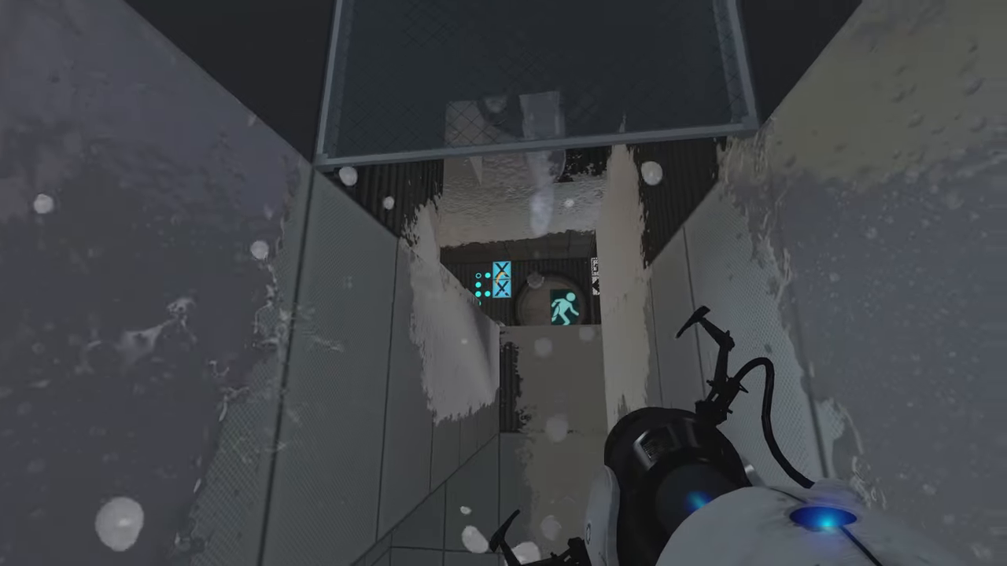
{"action": "mouse_move", "coordinate": [504, 283]}
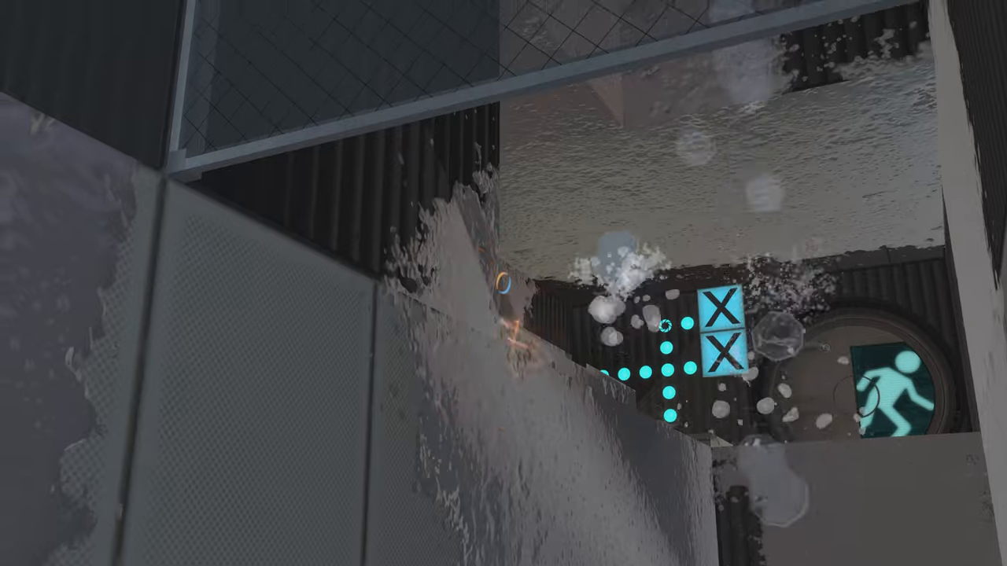
{"action": "mouse_move", "coordinate": [503, 284]}
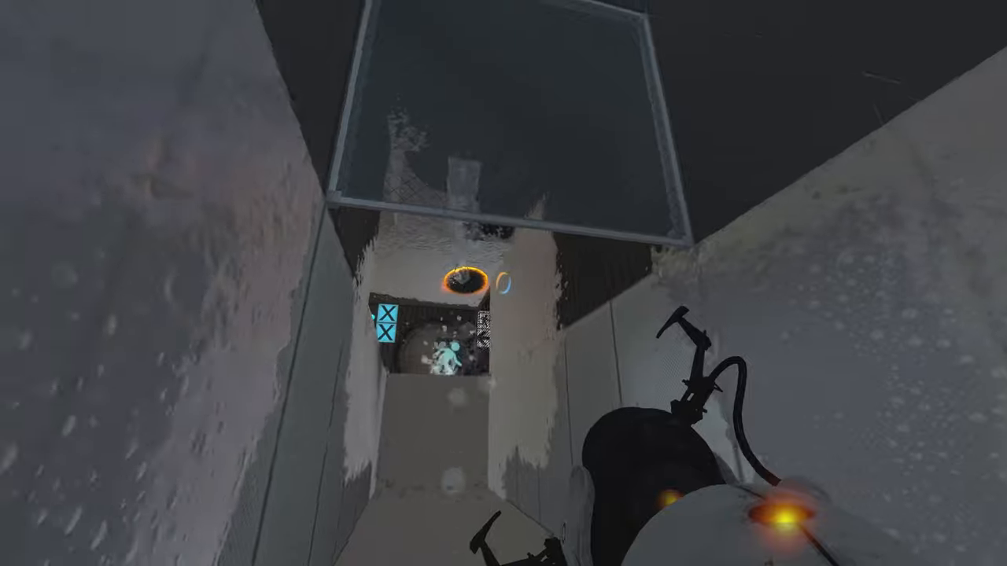
{"action": "mouse_move", "coordinate": [503, 284]}
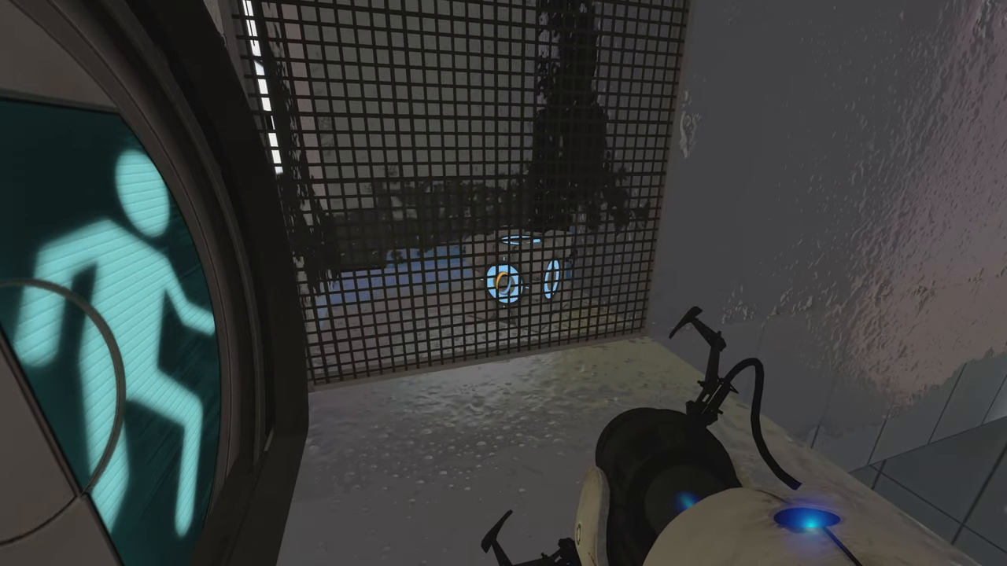
Turn back from the exit door to overlook the gel-coated room with the red button.
{"action": "left_click", "coordinate": [460, 354]}
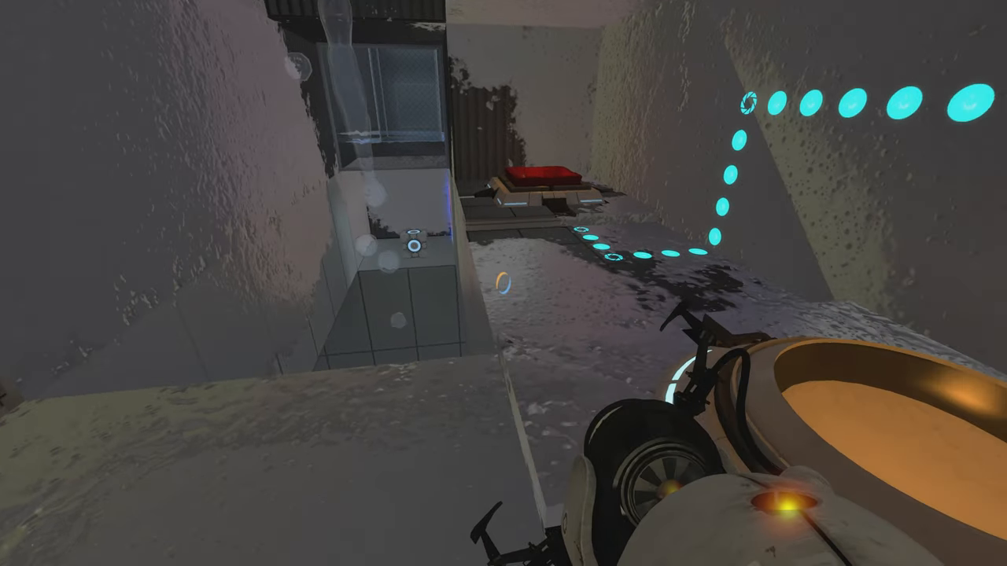
{"action": "mouse_move", "coordinate": [503, 283]}
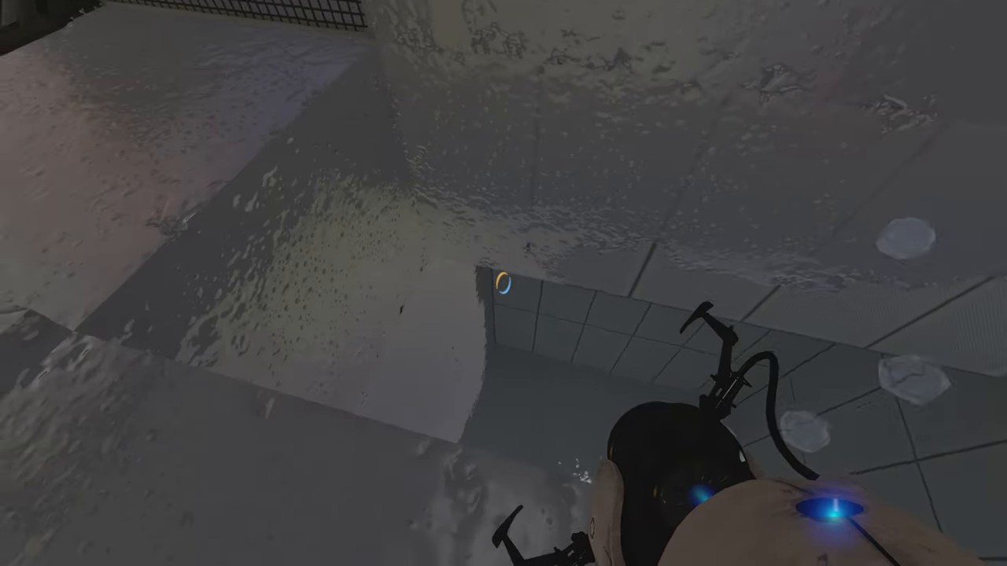
{"action": "mouse_move", "coordinate": [503, 284]}
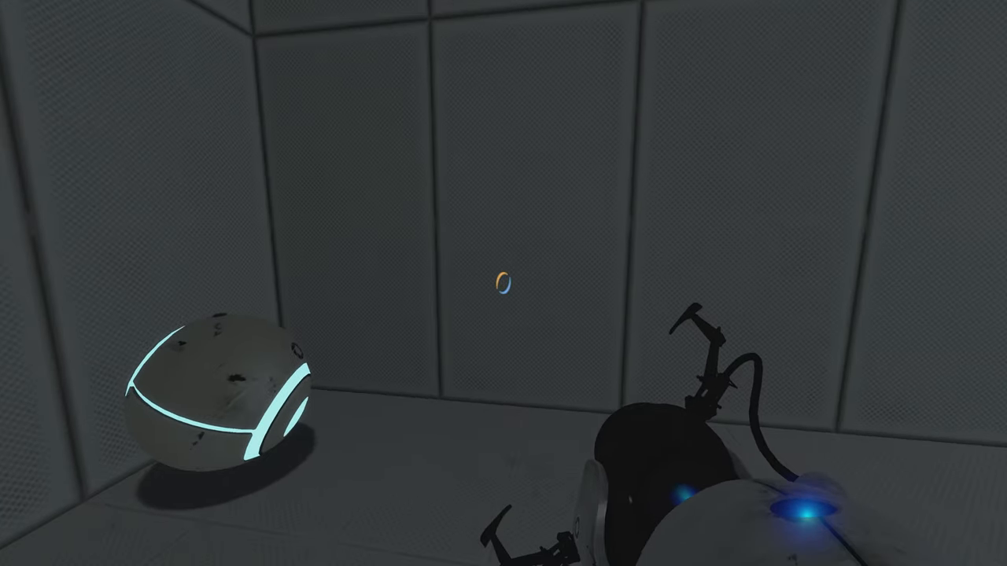
Open a blue portal on the wall beside the ball in the grey room.
{"action": "left_click", "coordinate": [497, 280]}
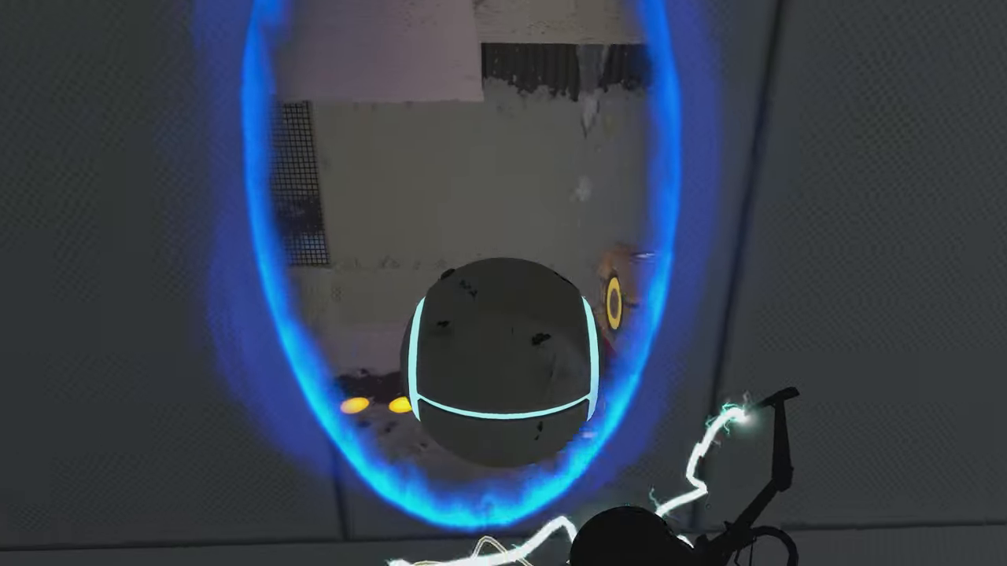